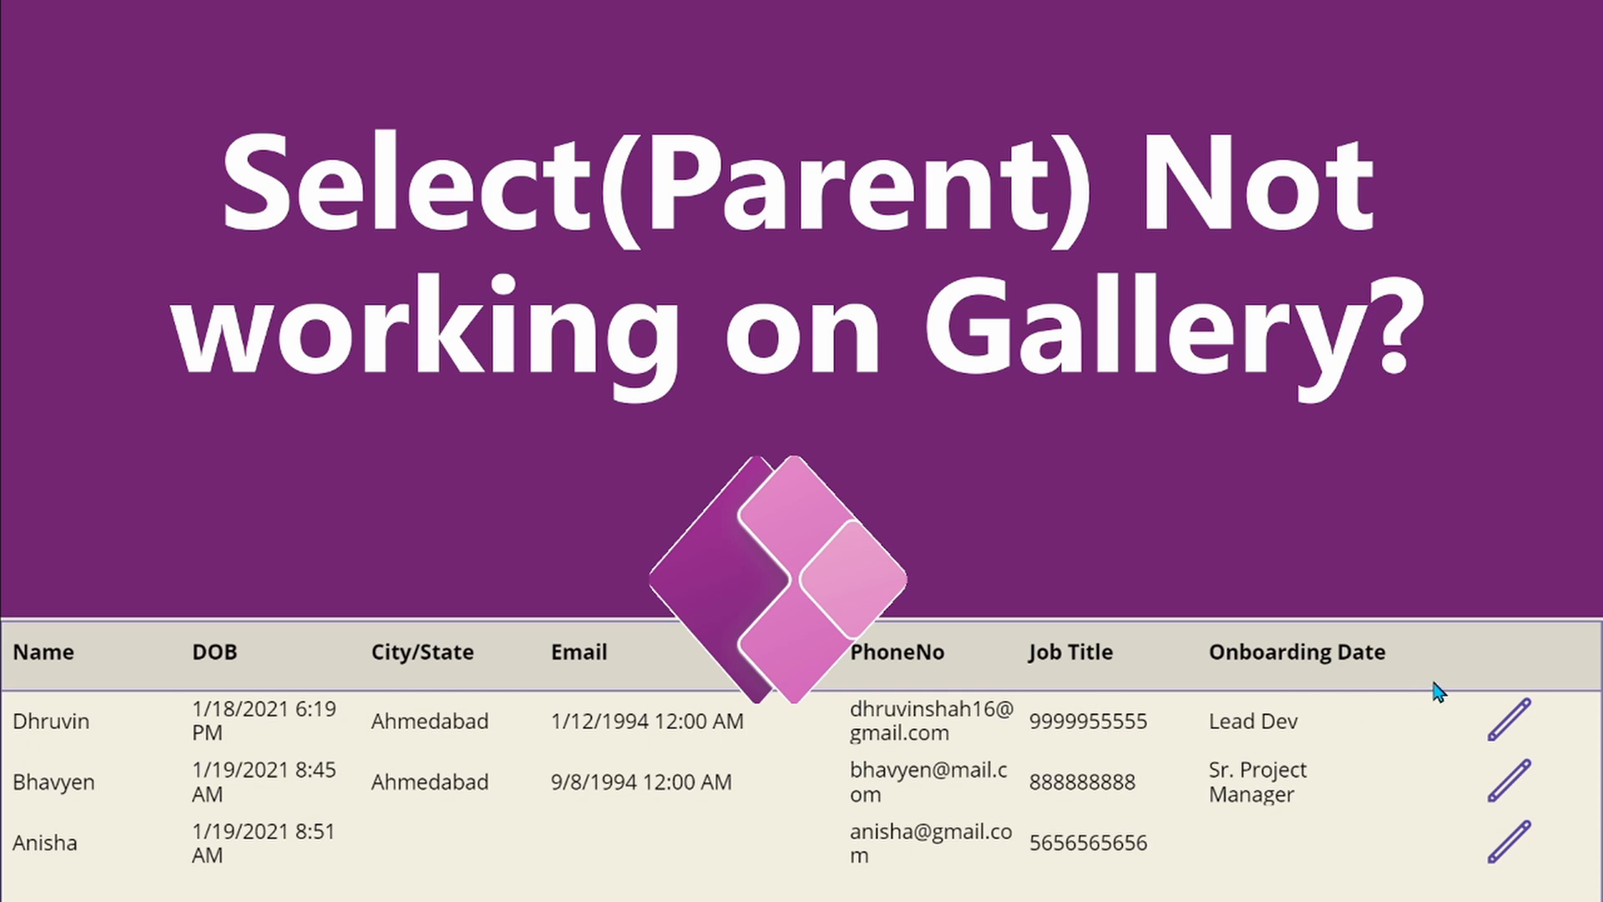
mouse_move(1513, 733)
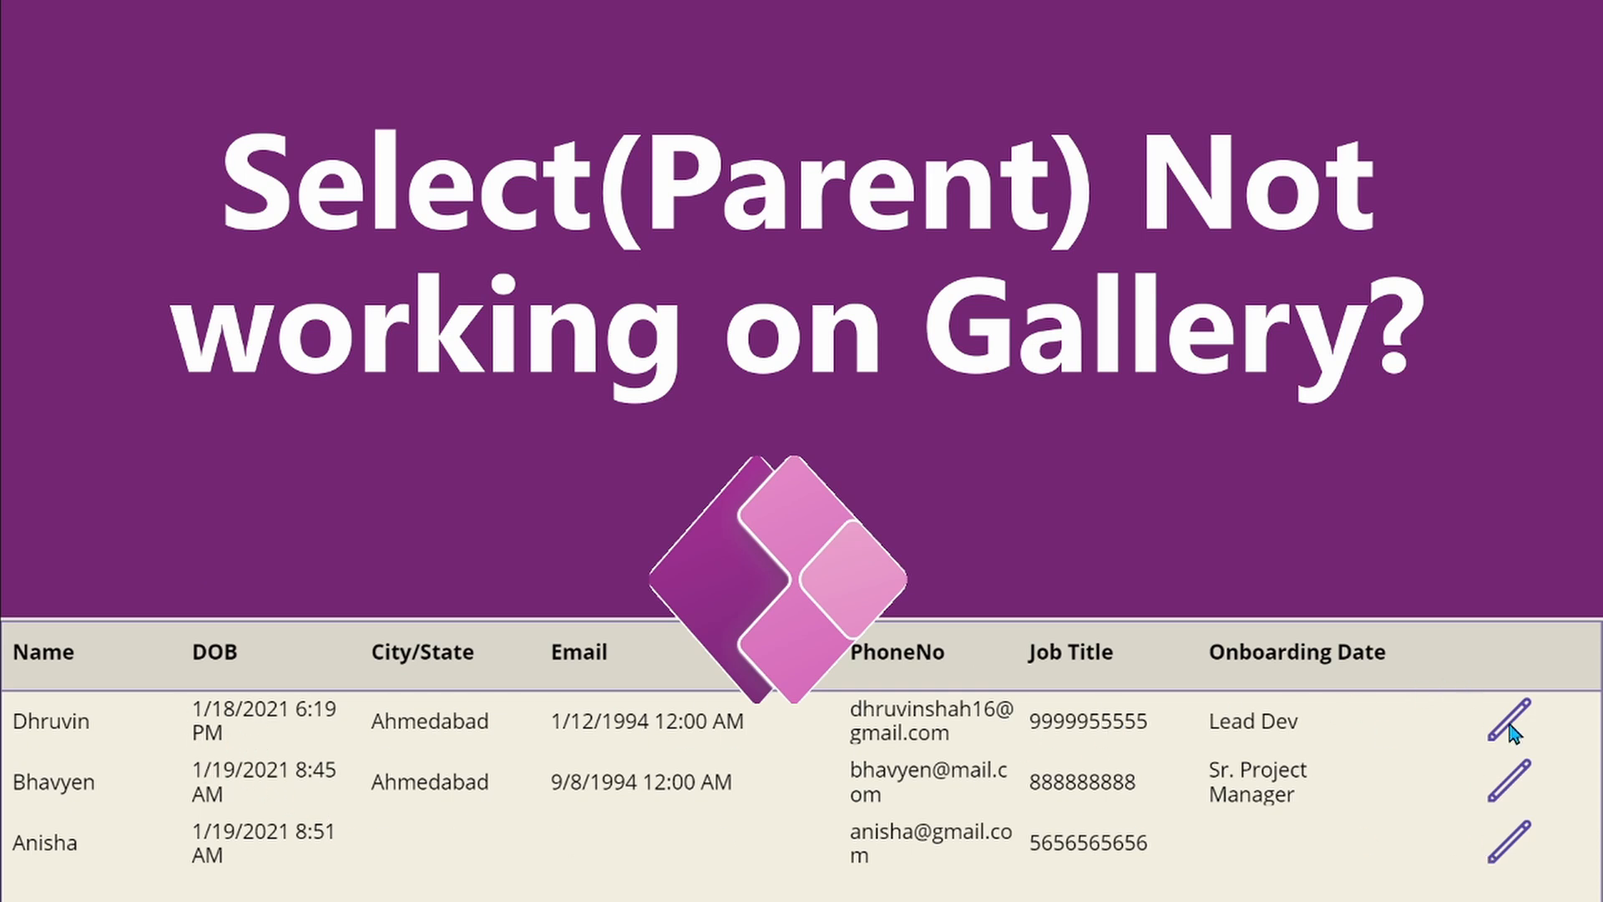
mouse_move(19, 742)
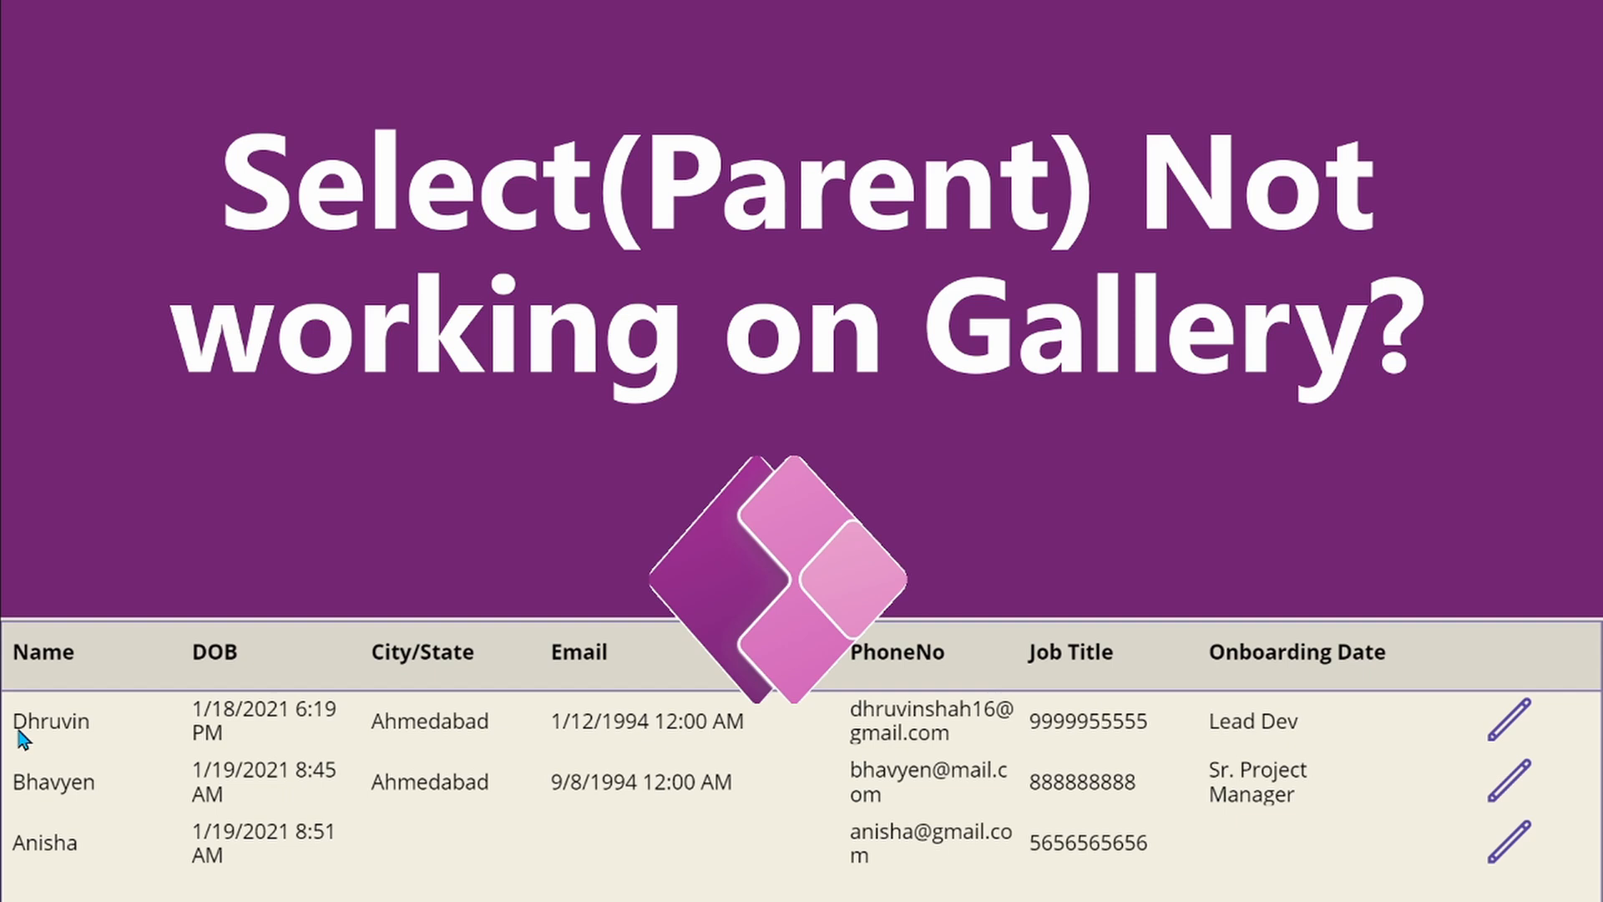
mouse_move(331, 270)
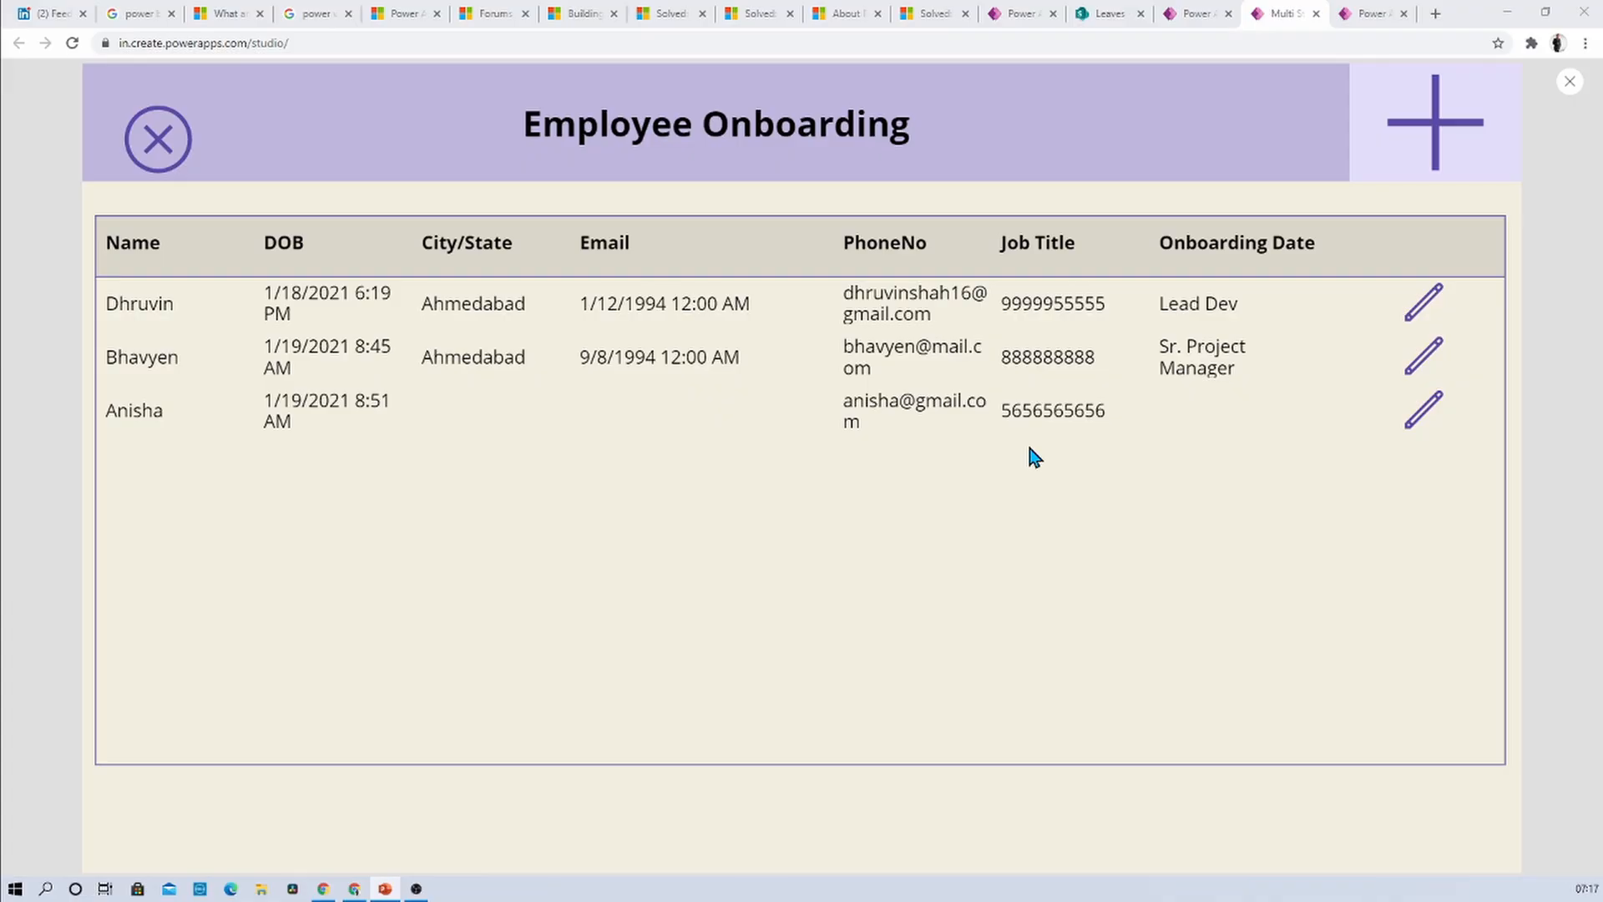
mouse_move(1074, 455)
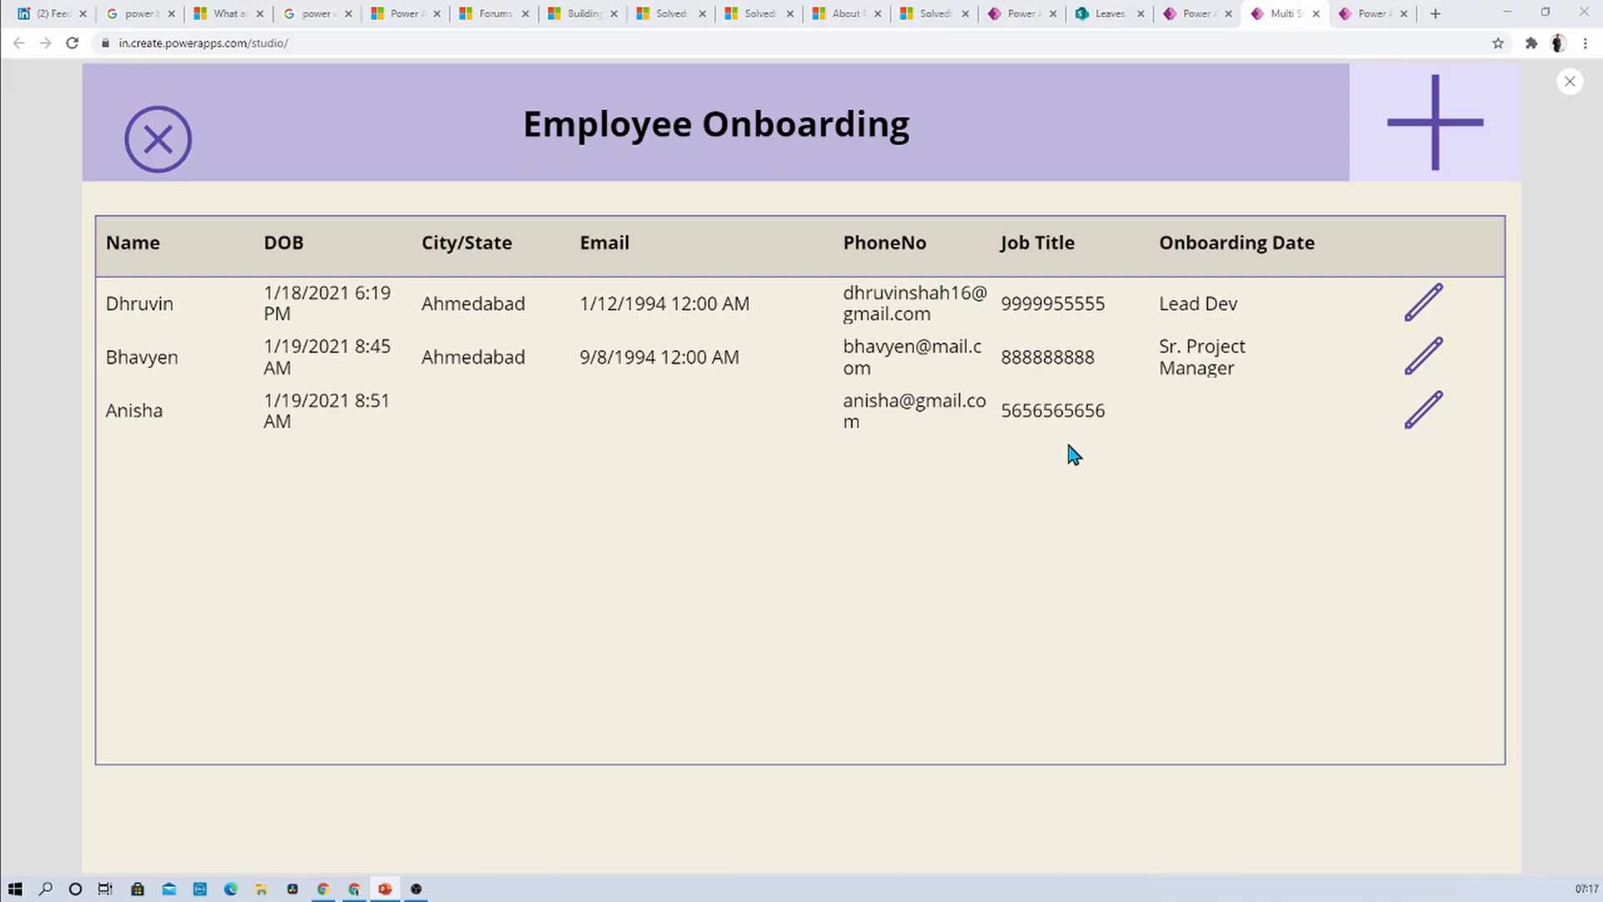
mouse_move(205, 334)
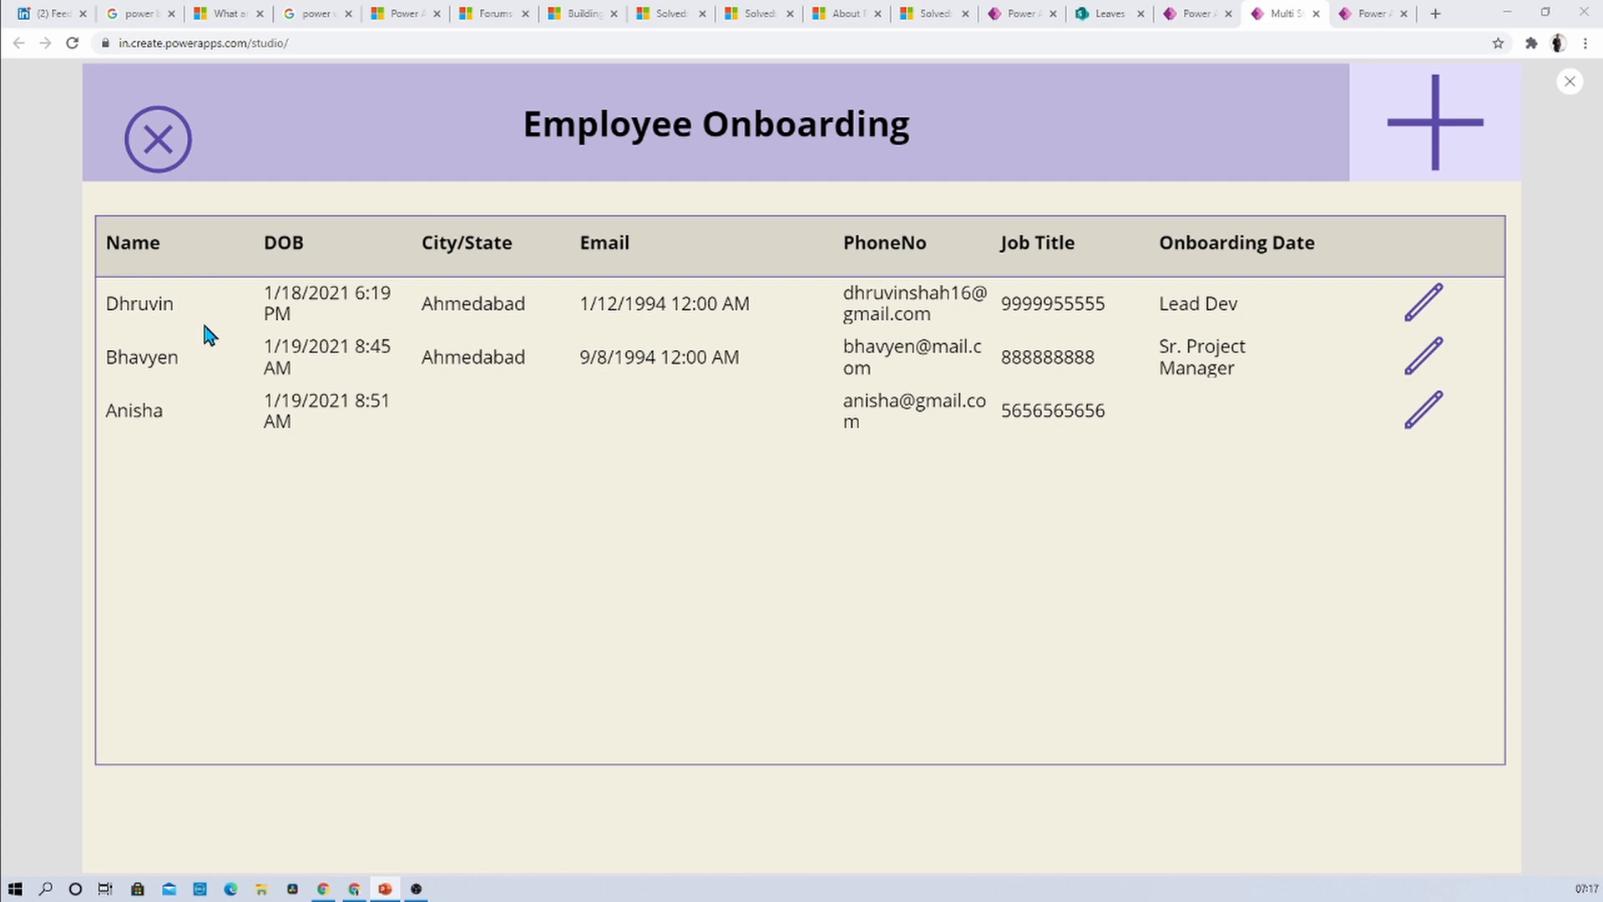
mouse_move(352, 303)
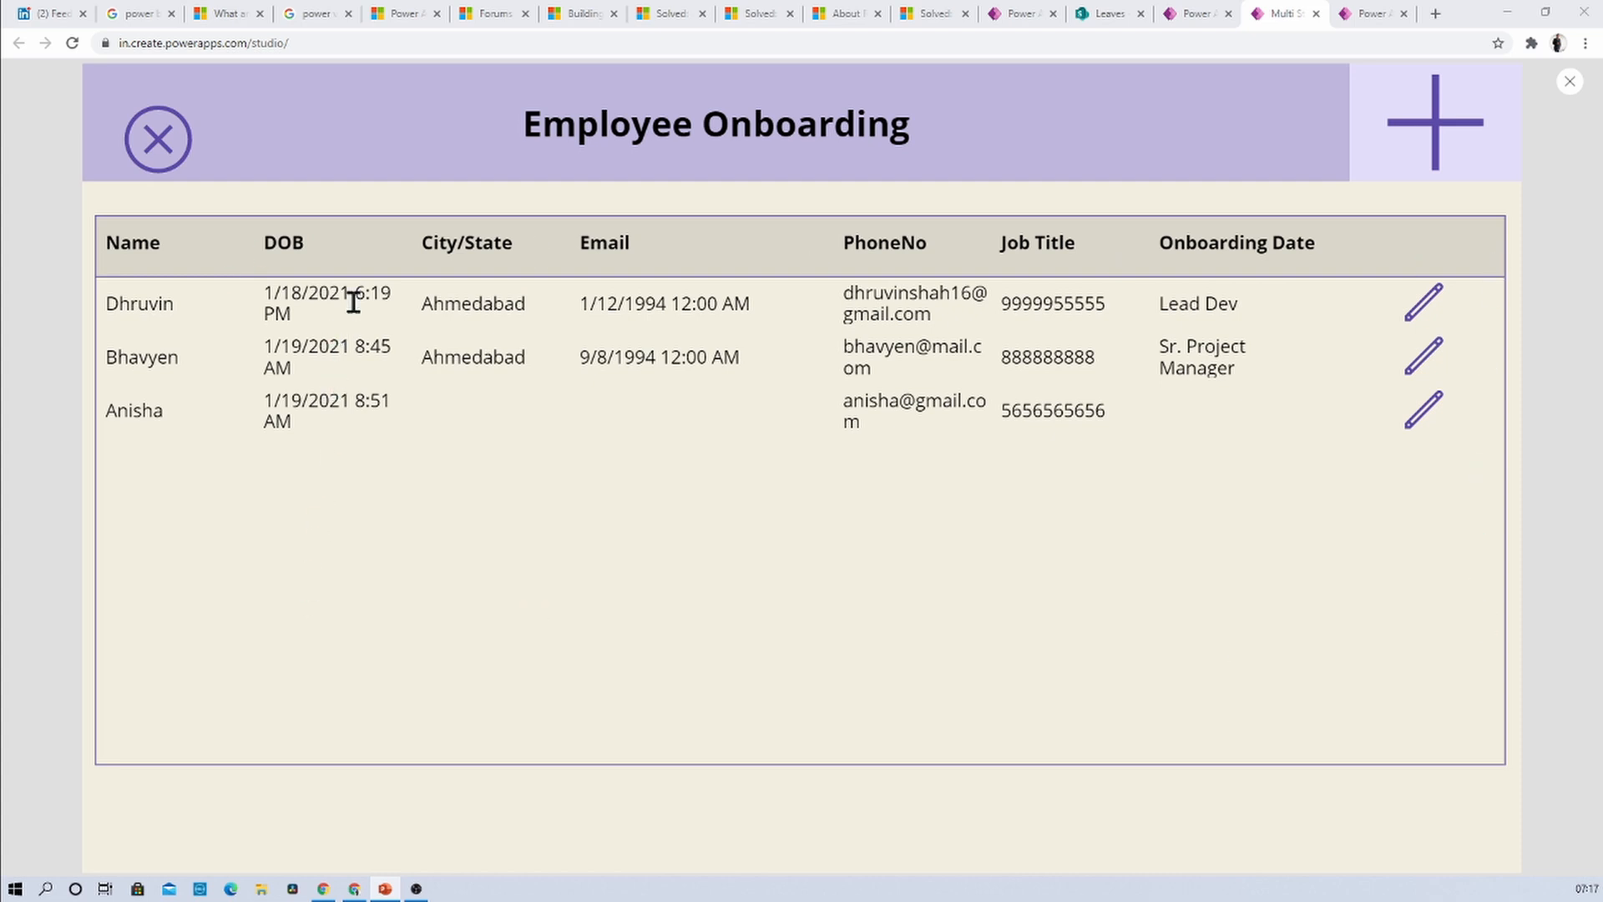
mouse_move(356, 445)
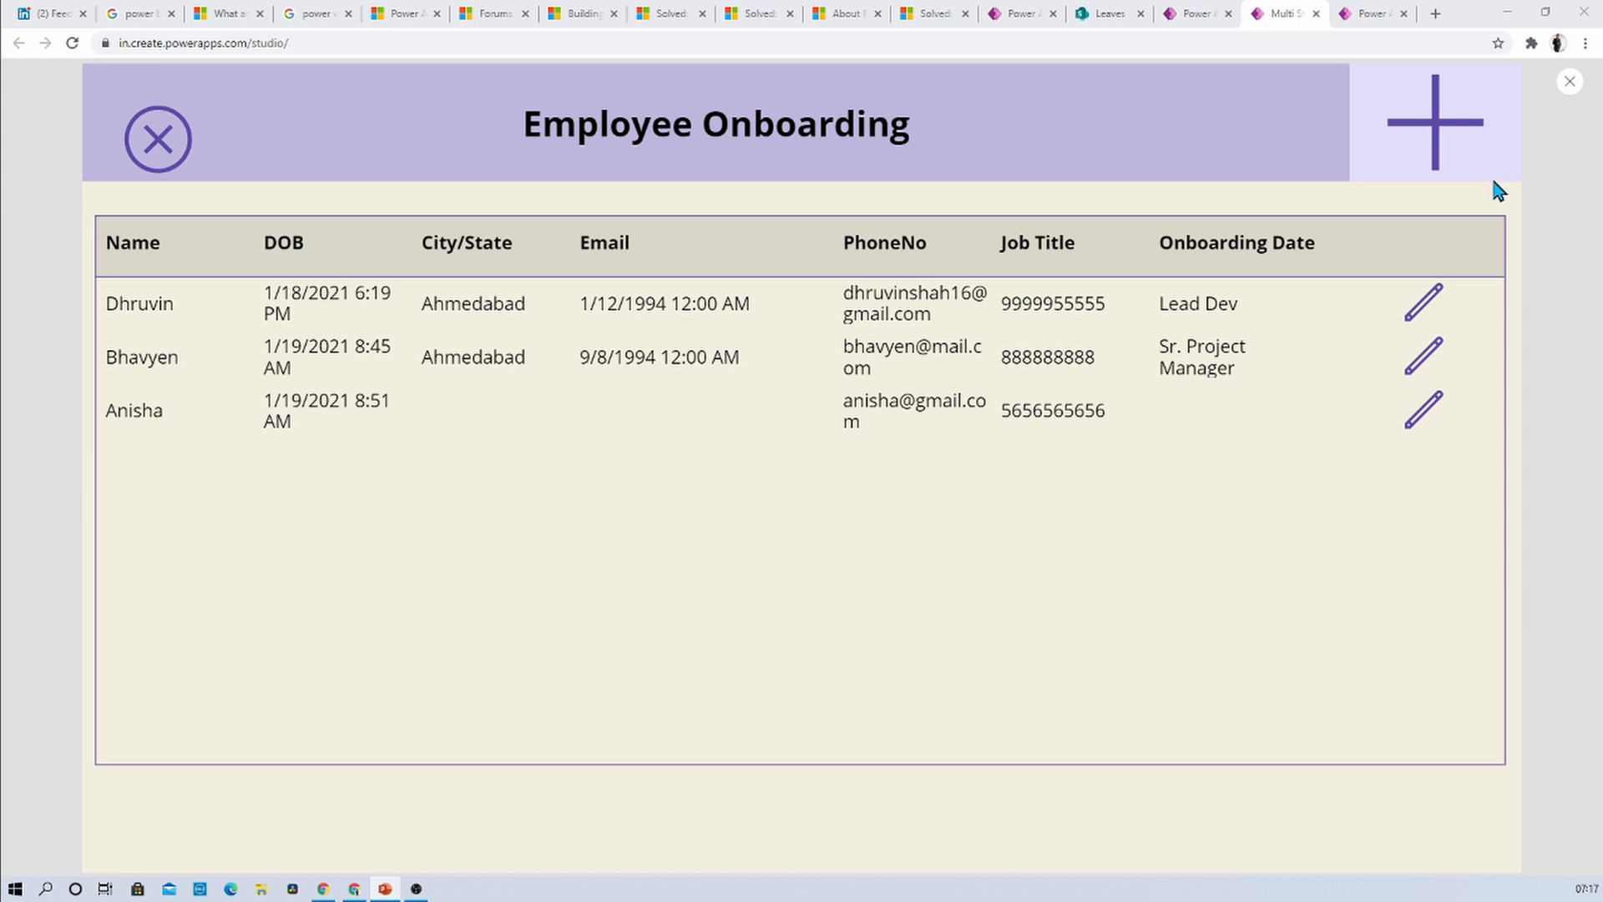
Exit the preview and select the first row's edit icon to view its OnSelect formula.
click(1571, 81)
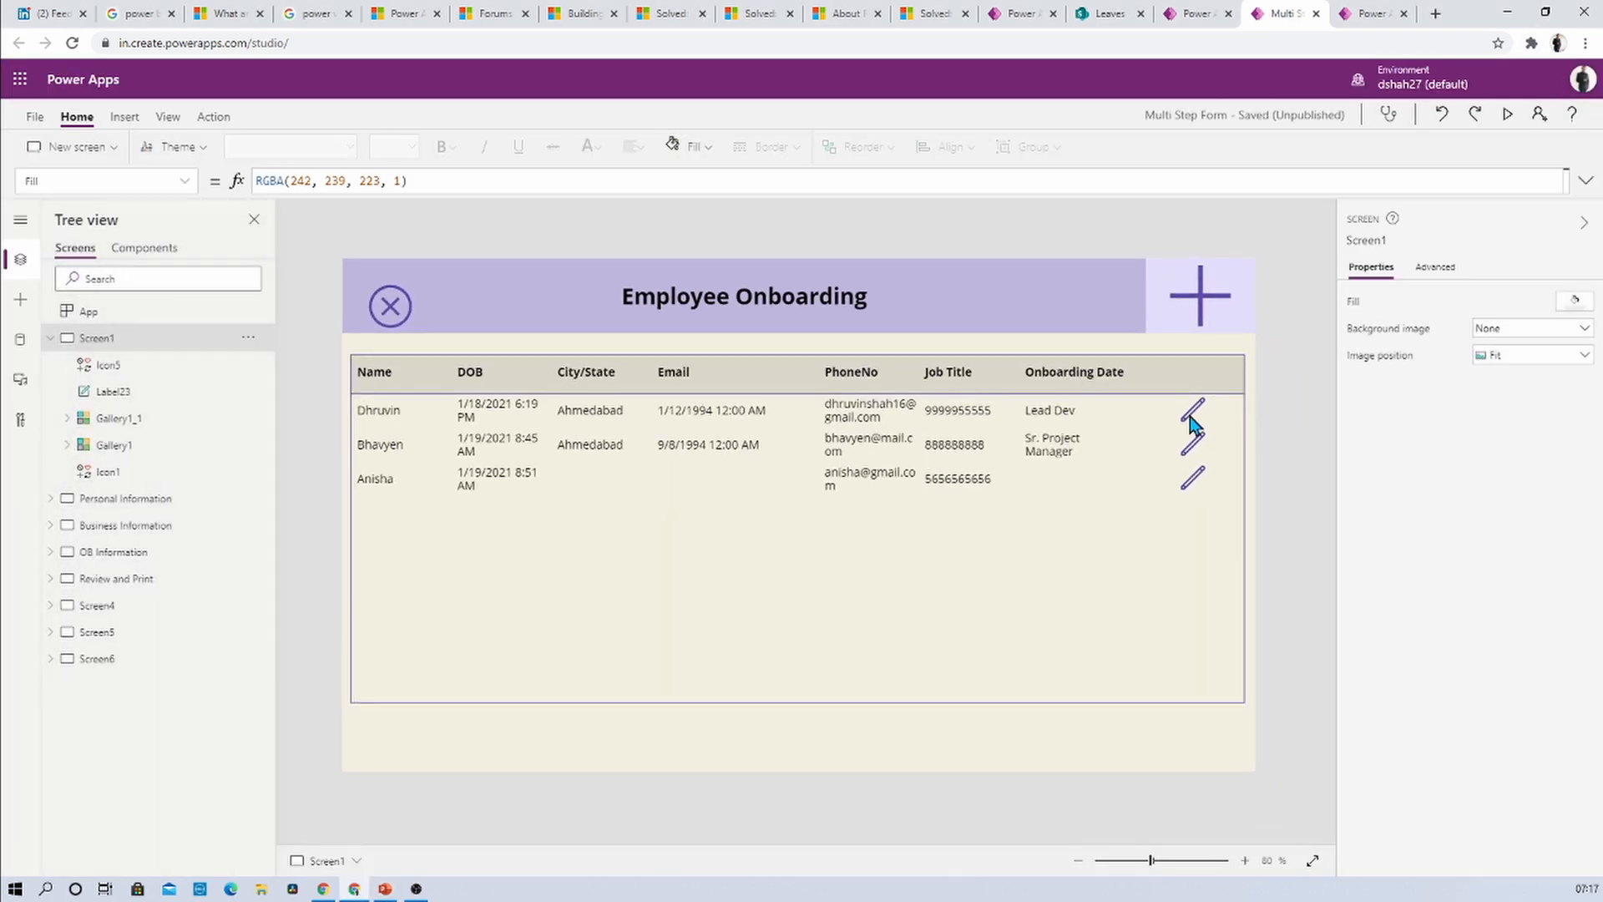
click(1193, 411)
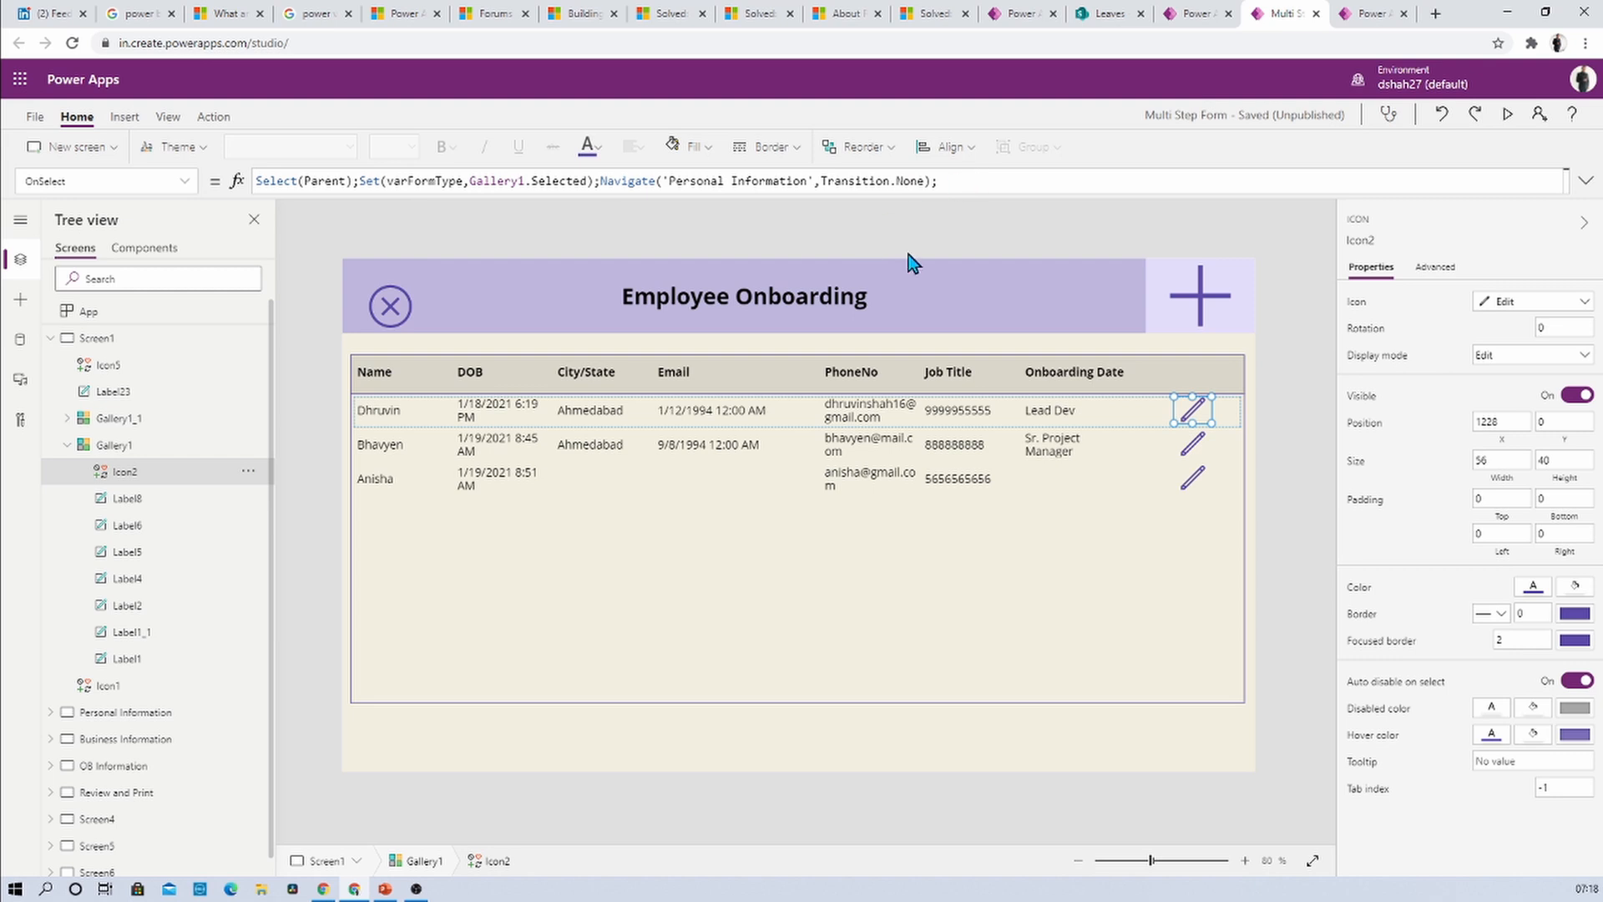
click(1505, 113)
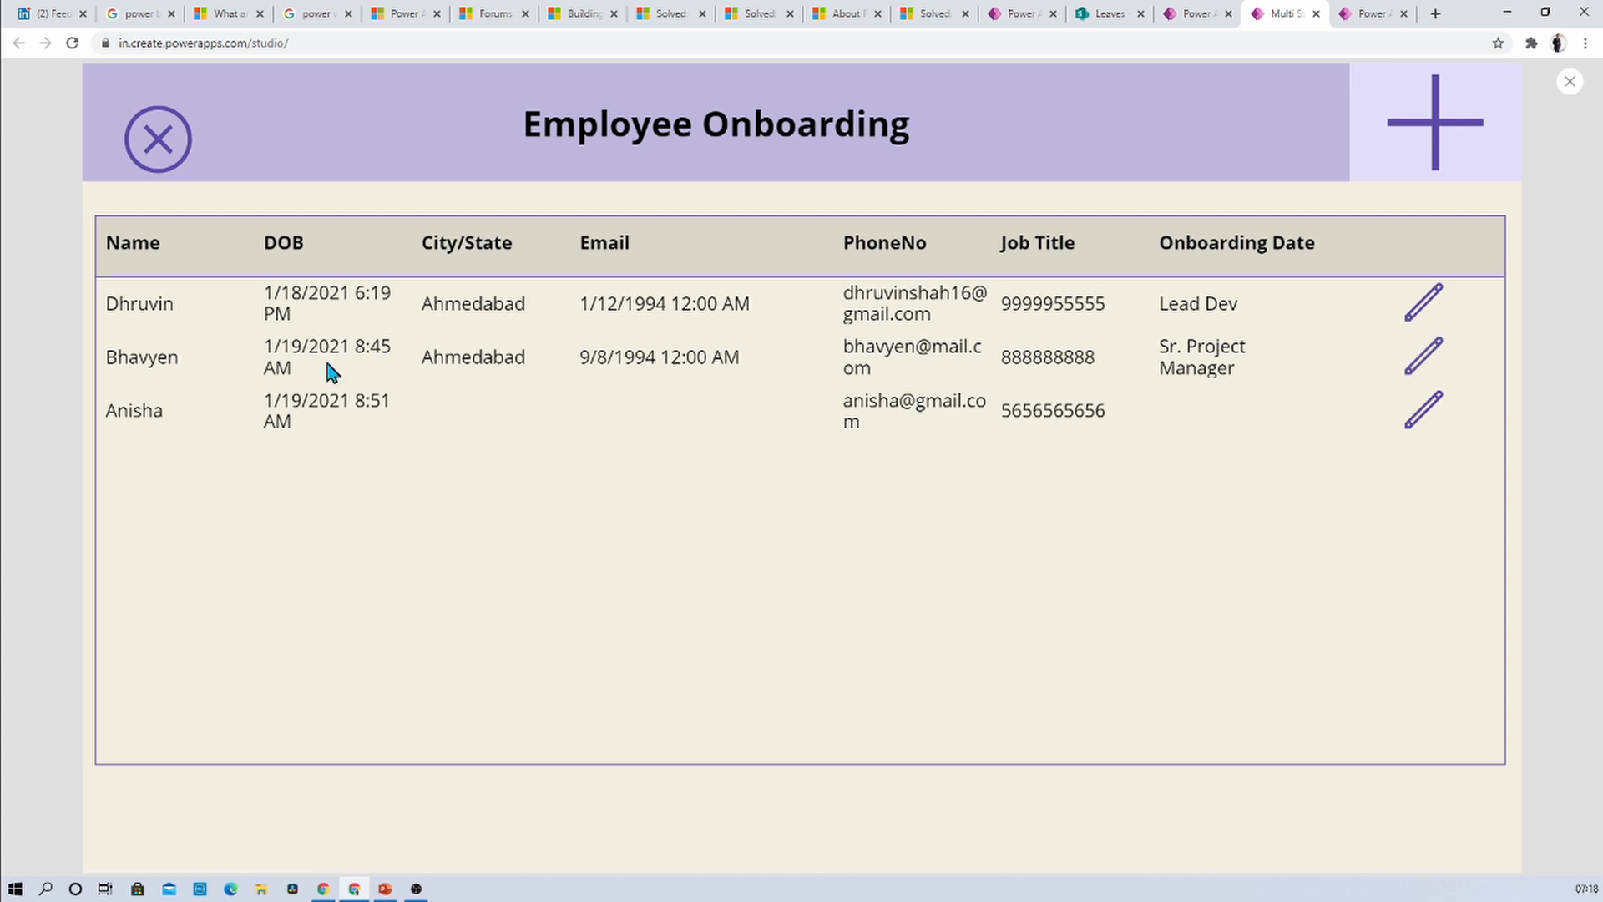
click(1422, 300)
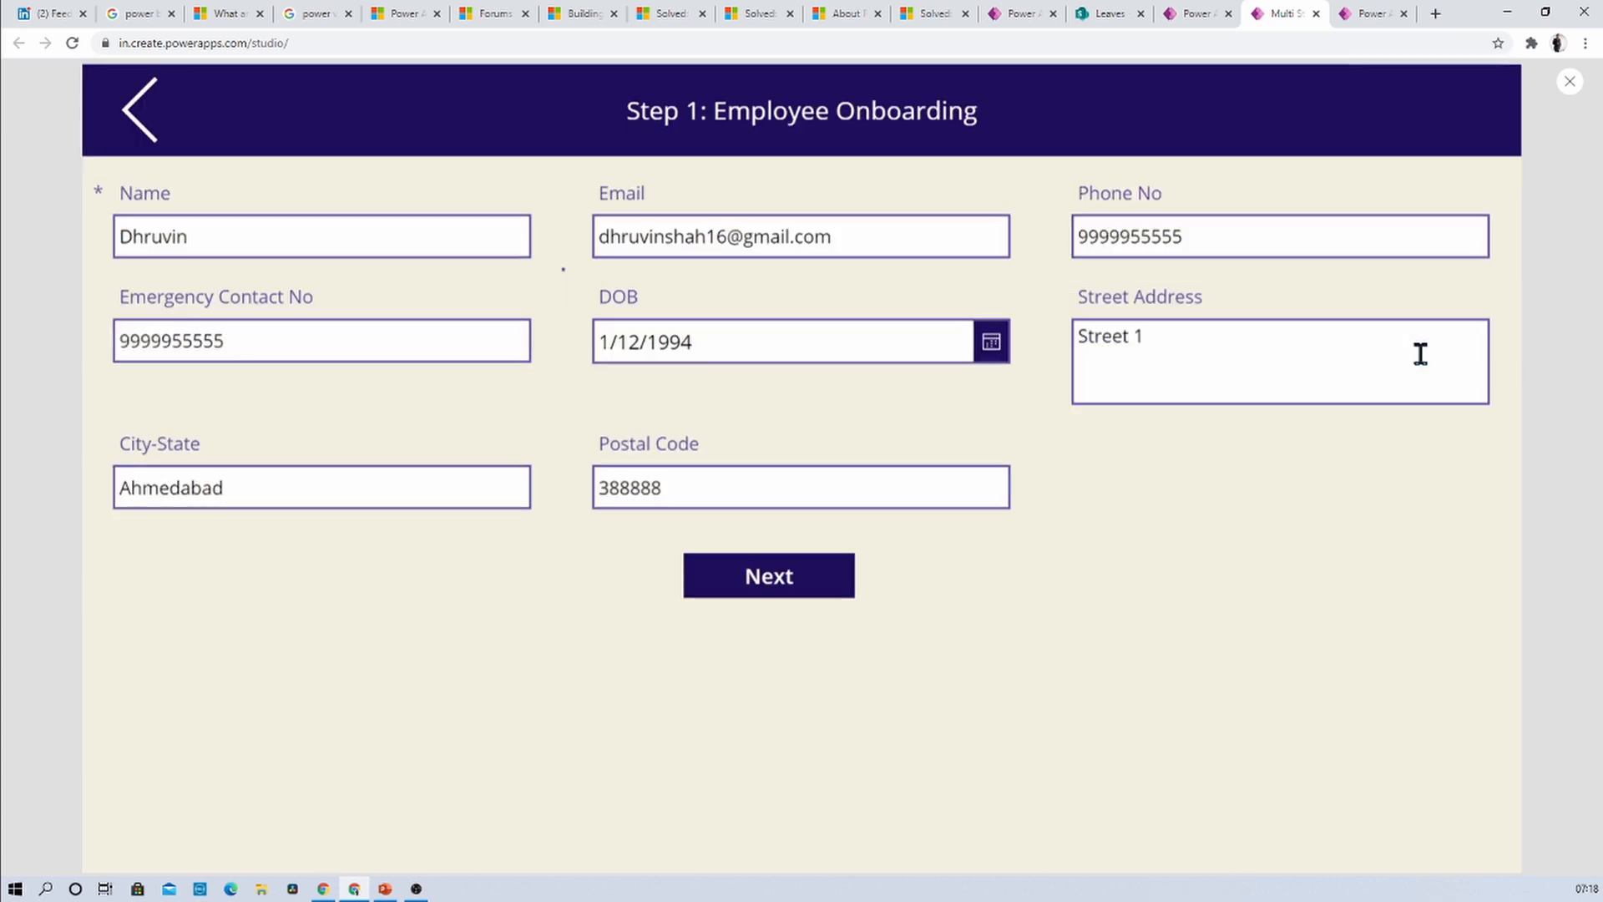
mouse_move(201, 237)
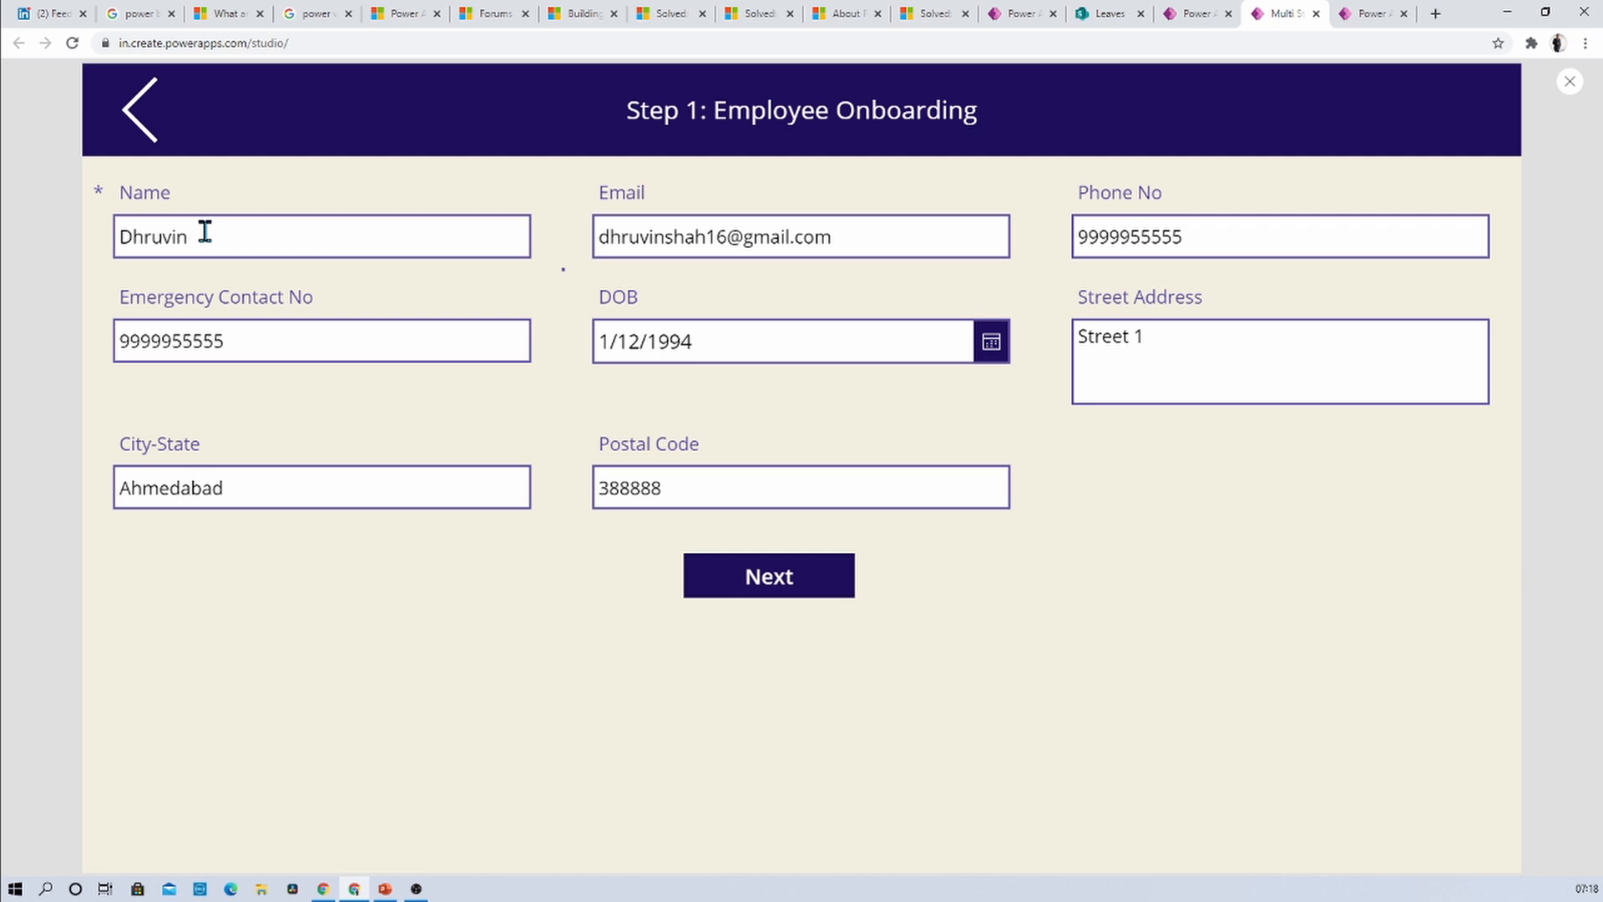
click(1279, 361)
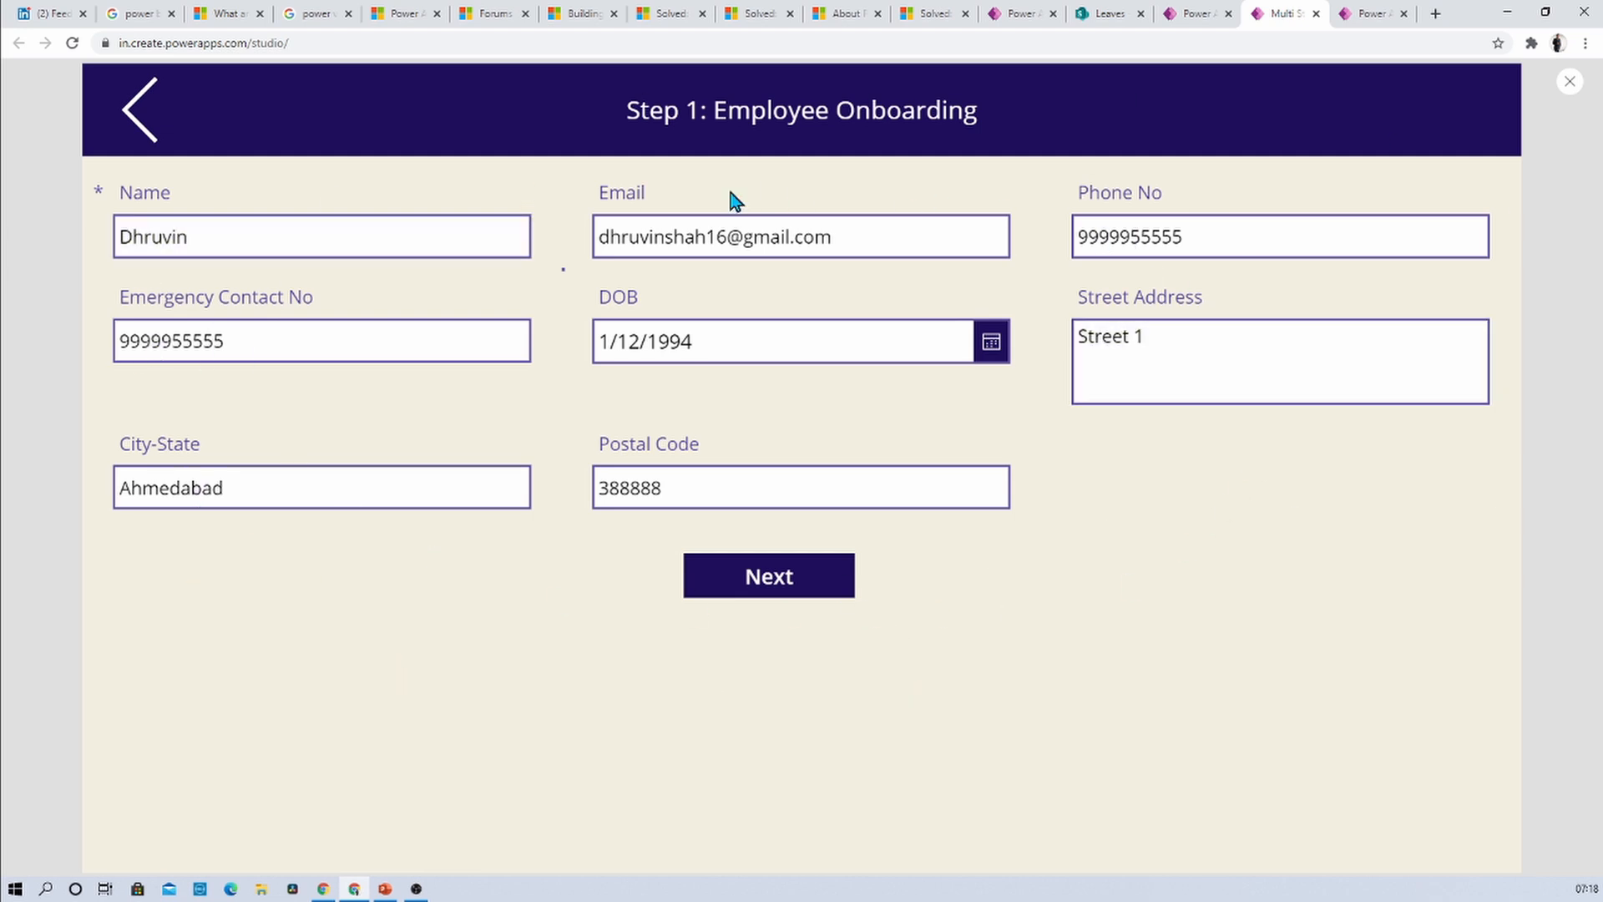
click(140, 109)
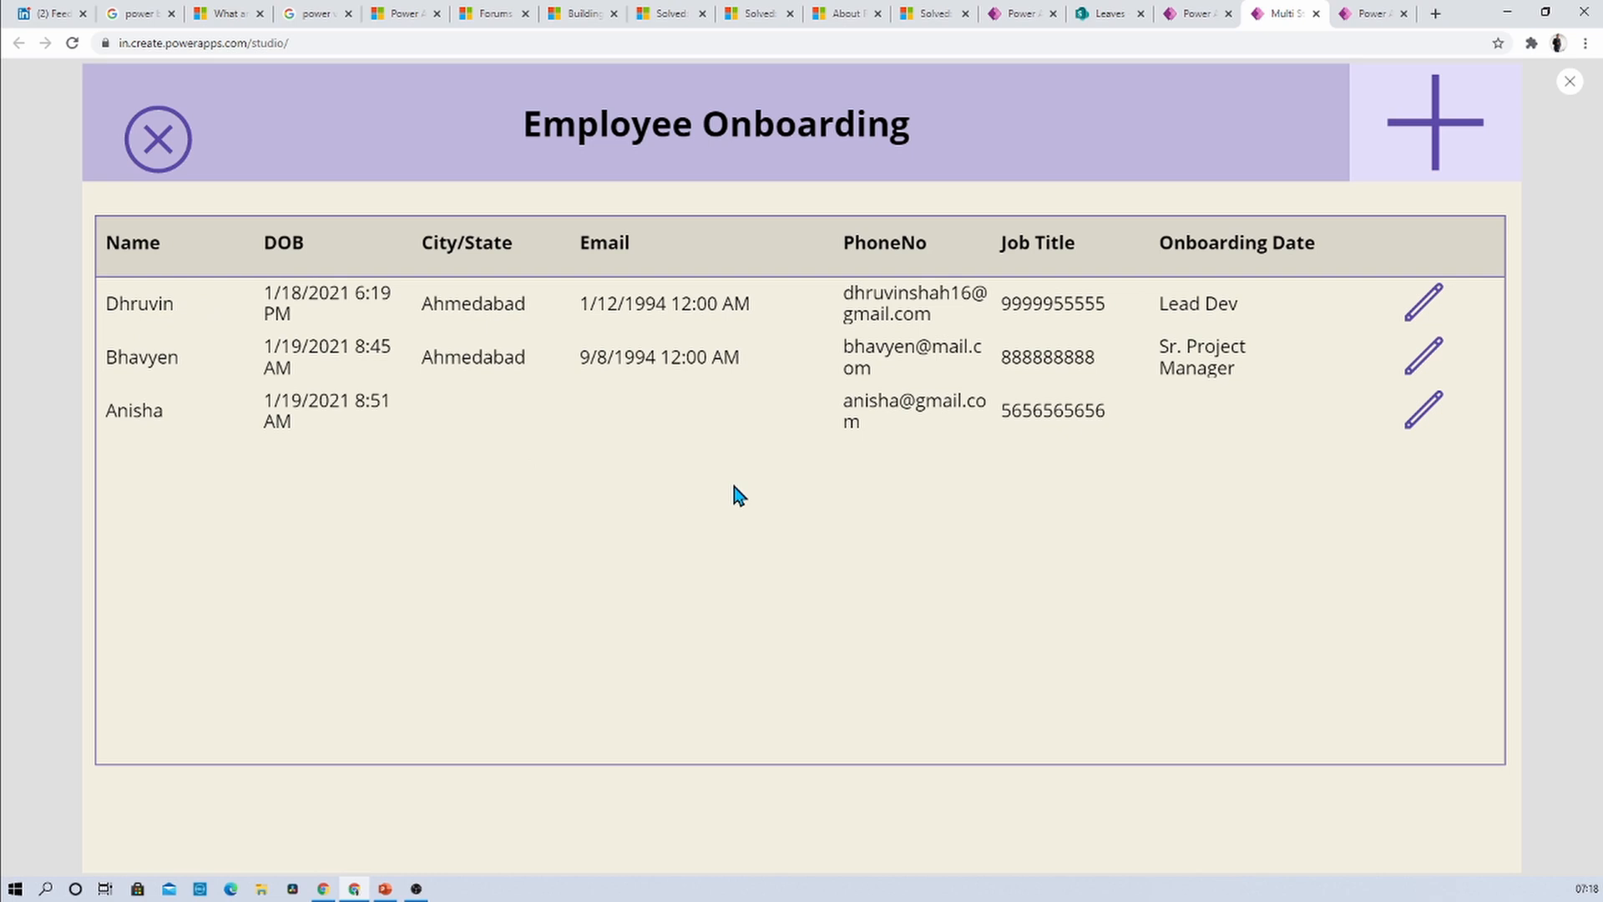
mouse_move(1565, 108)
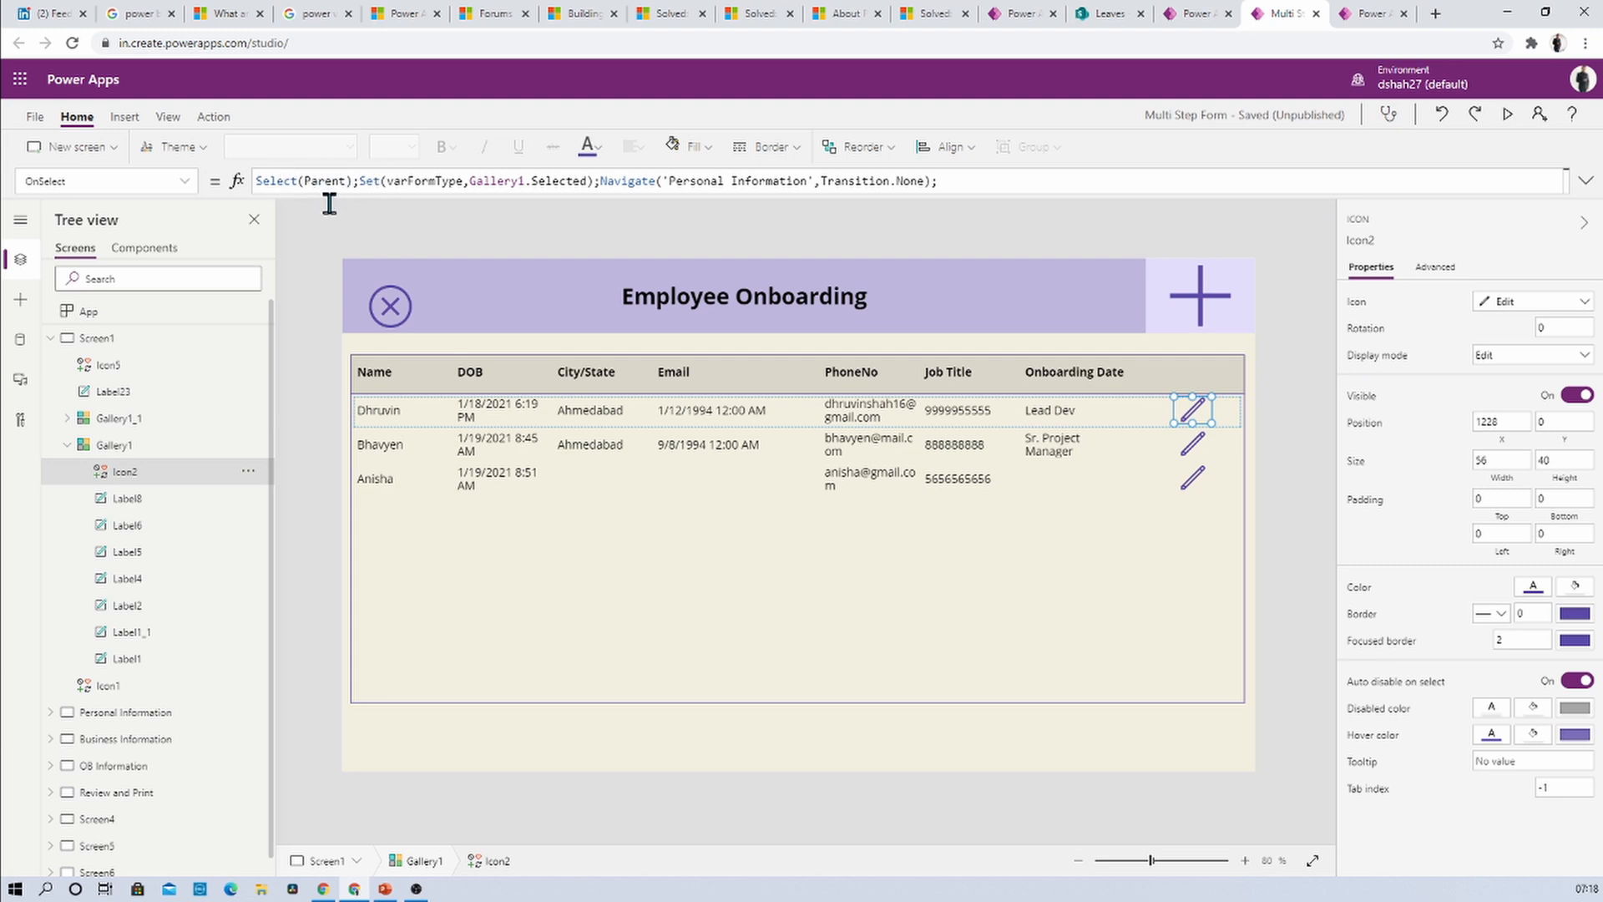
Select Gallery1 and change its Selectable property from false to true.
click(108, 445)
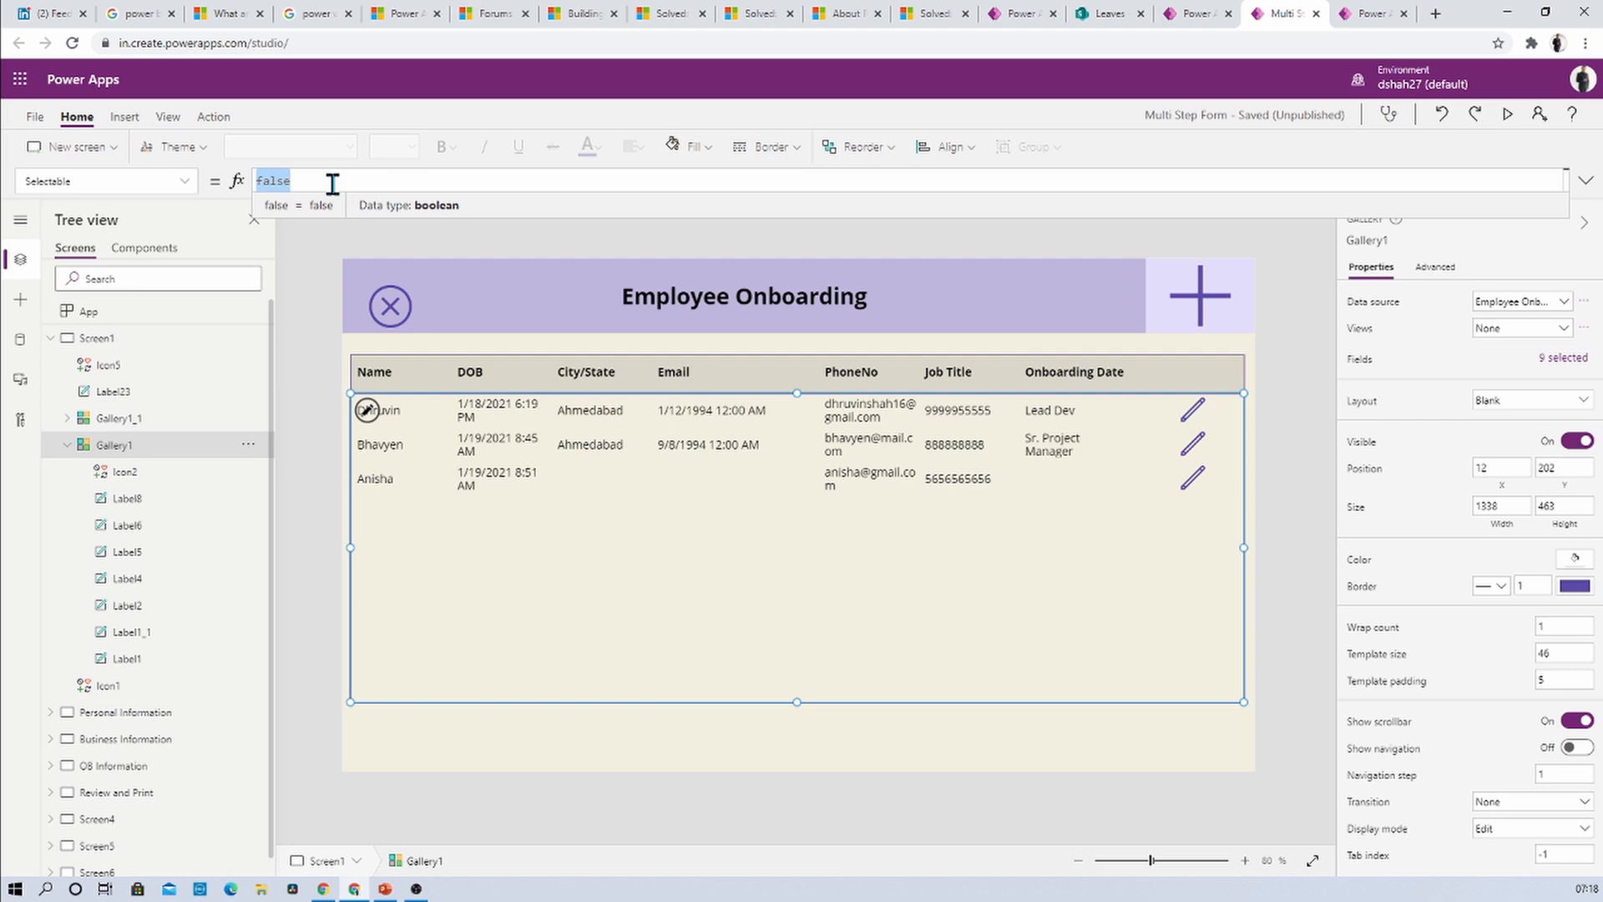
text(true)
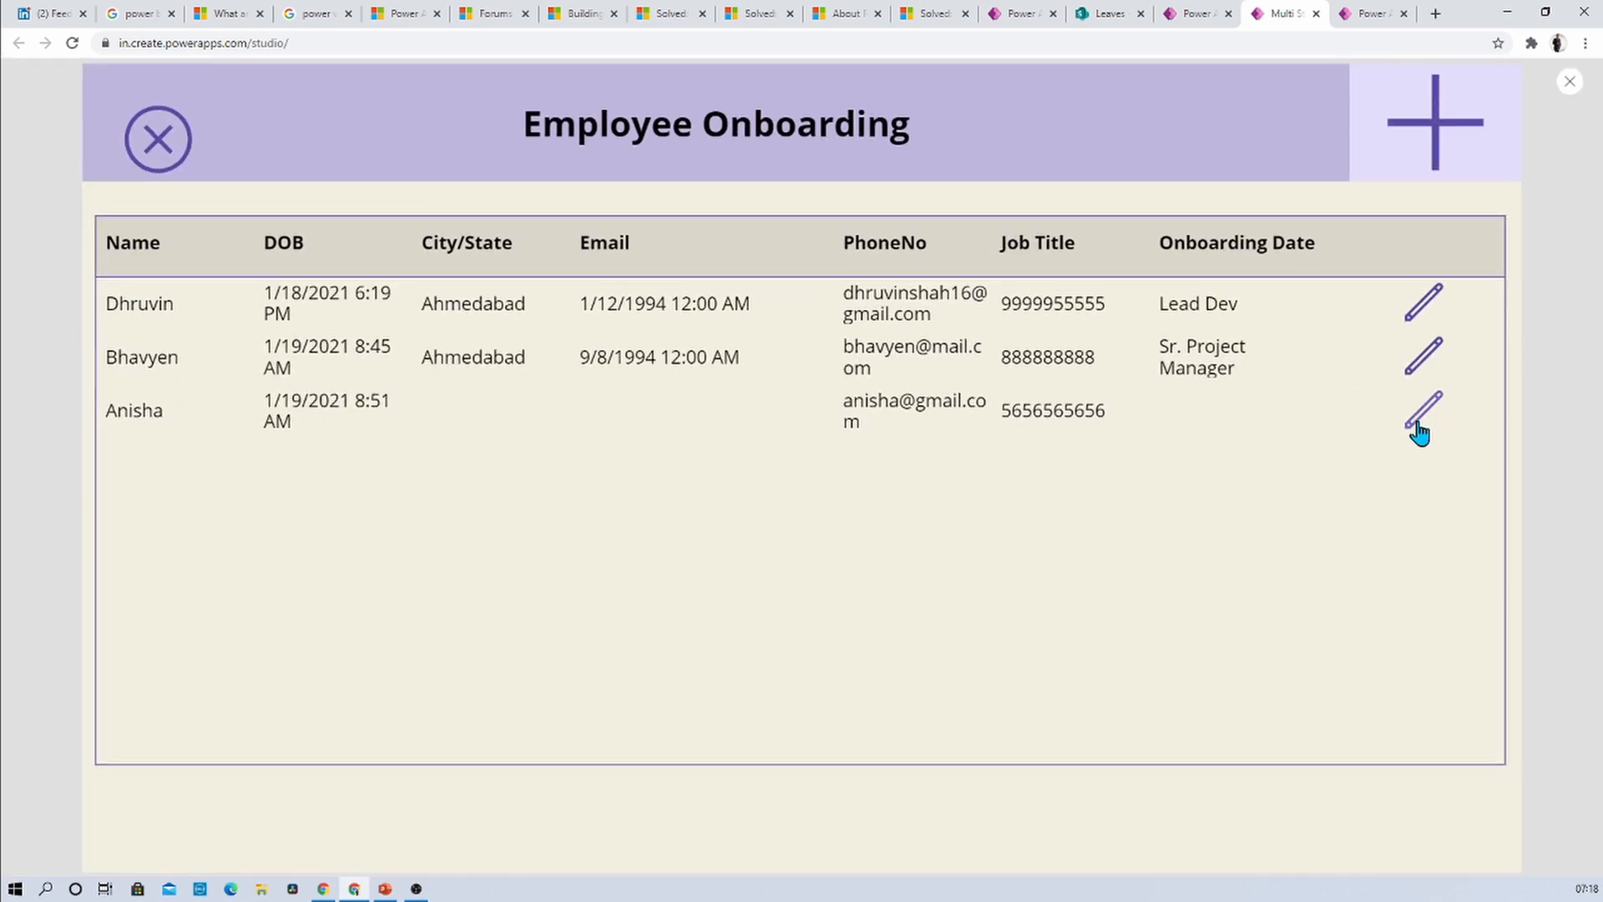
Open Anisha's record from the gallery, return to the gallery, and close the preview.
click(1421, 409)
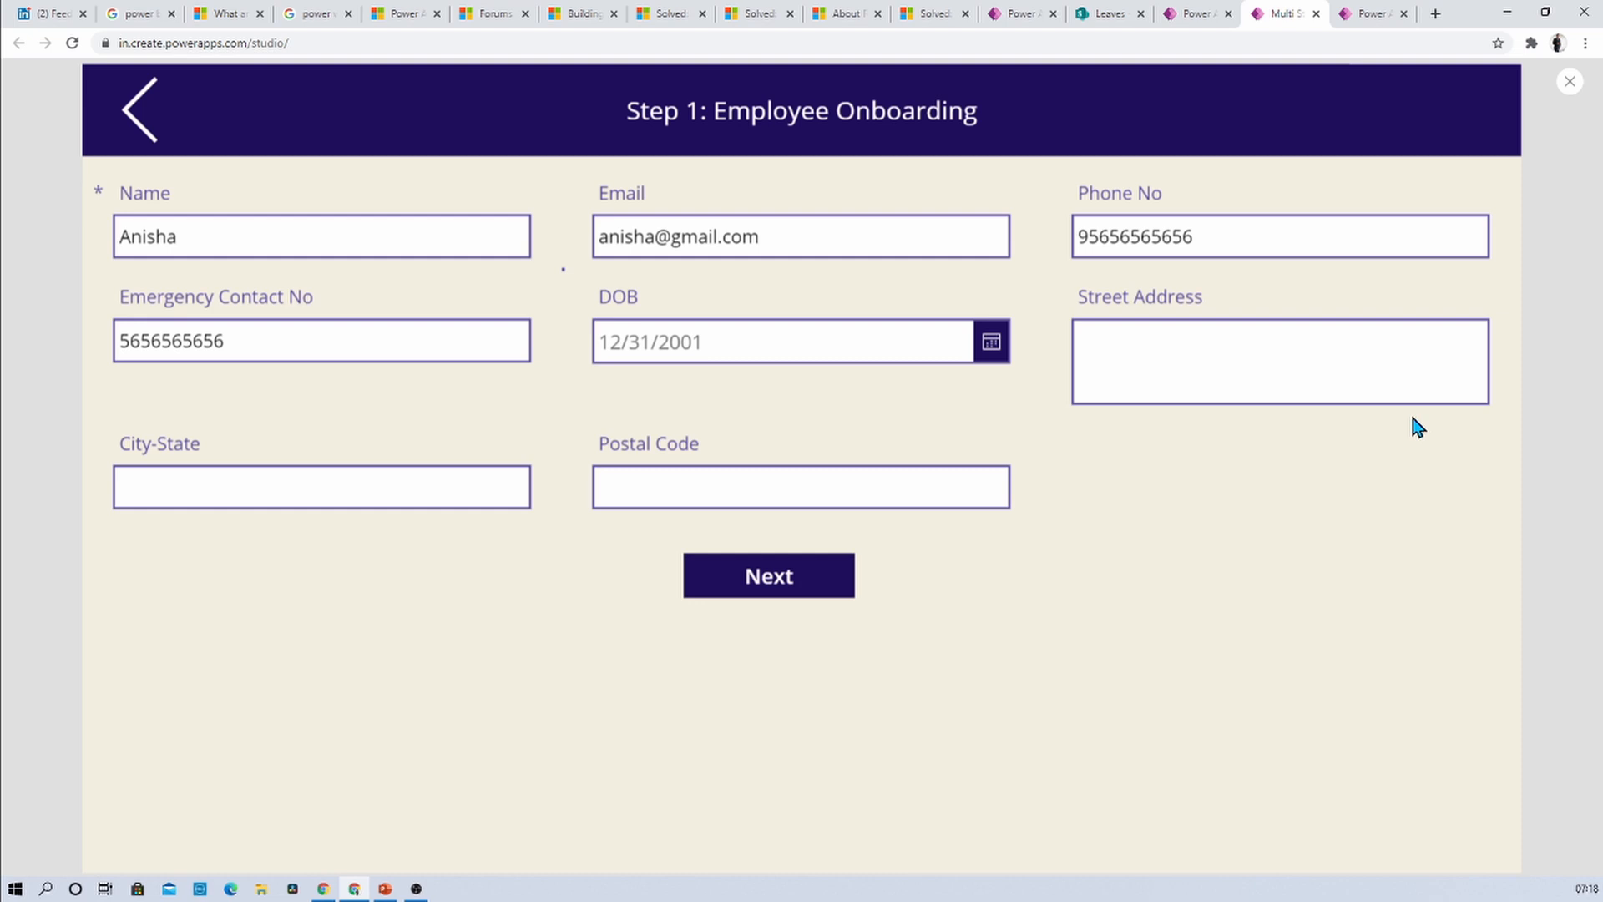
mouse_move(143, 112)
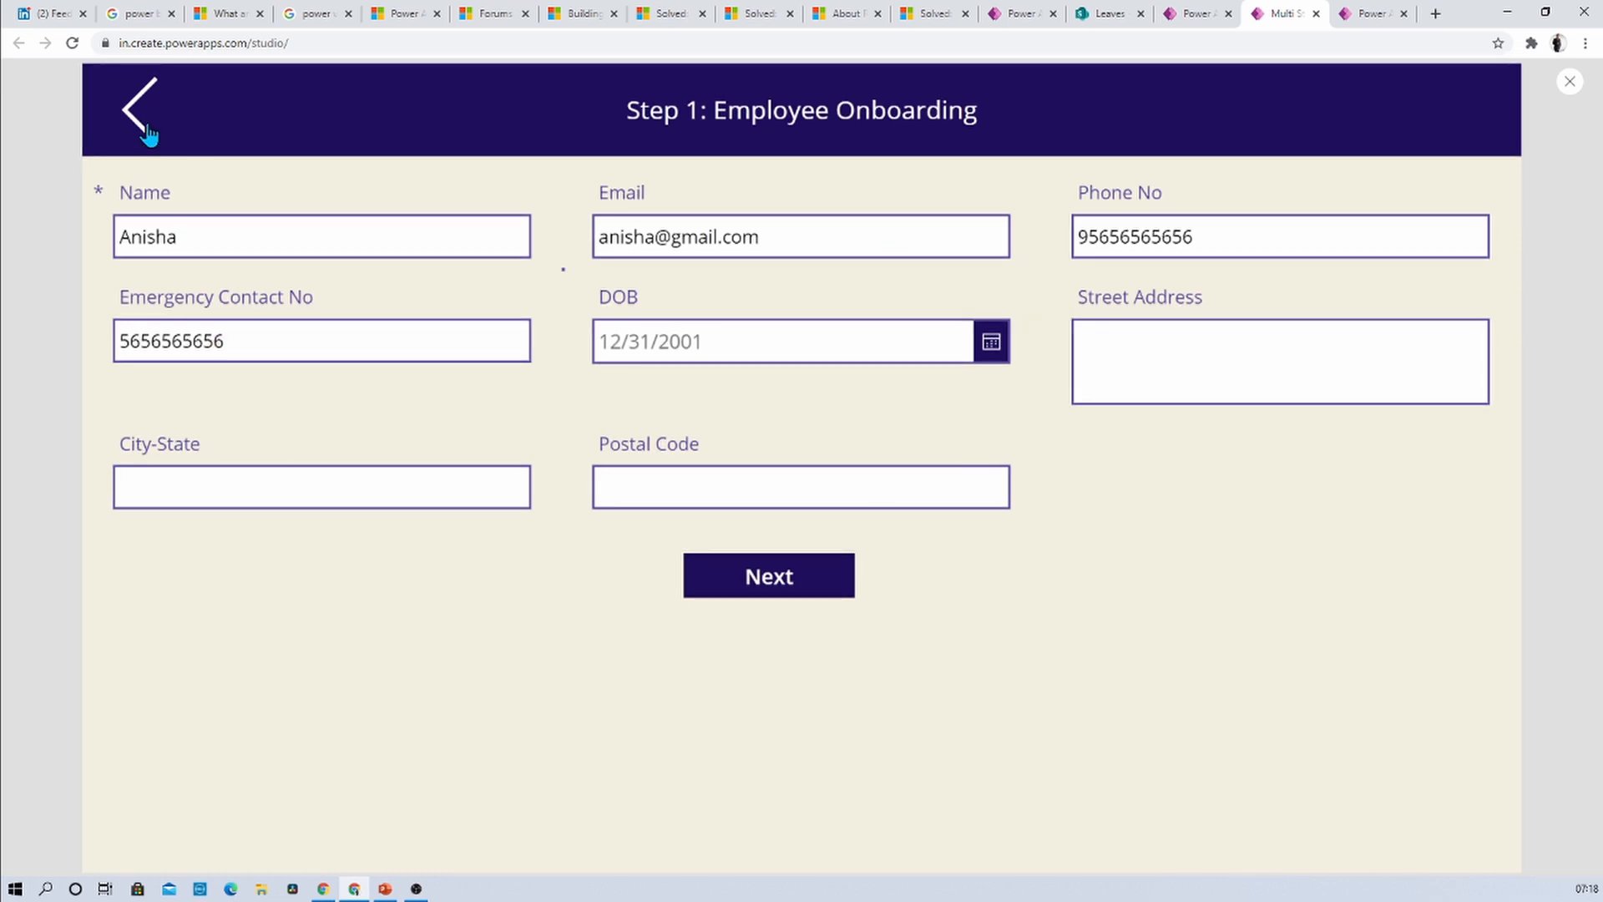
click(143, 110)
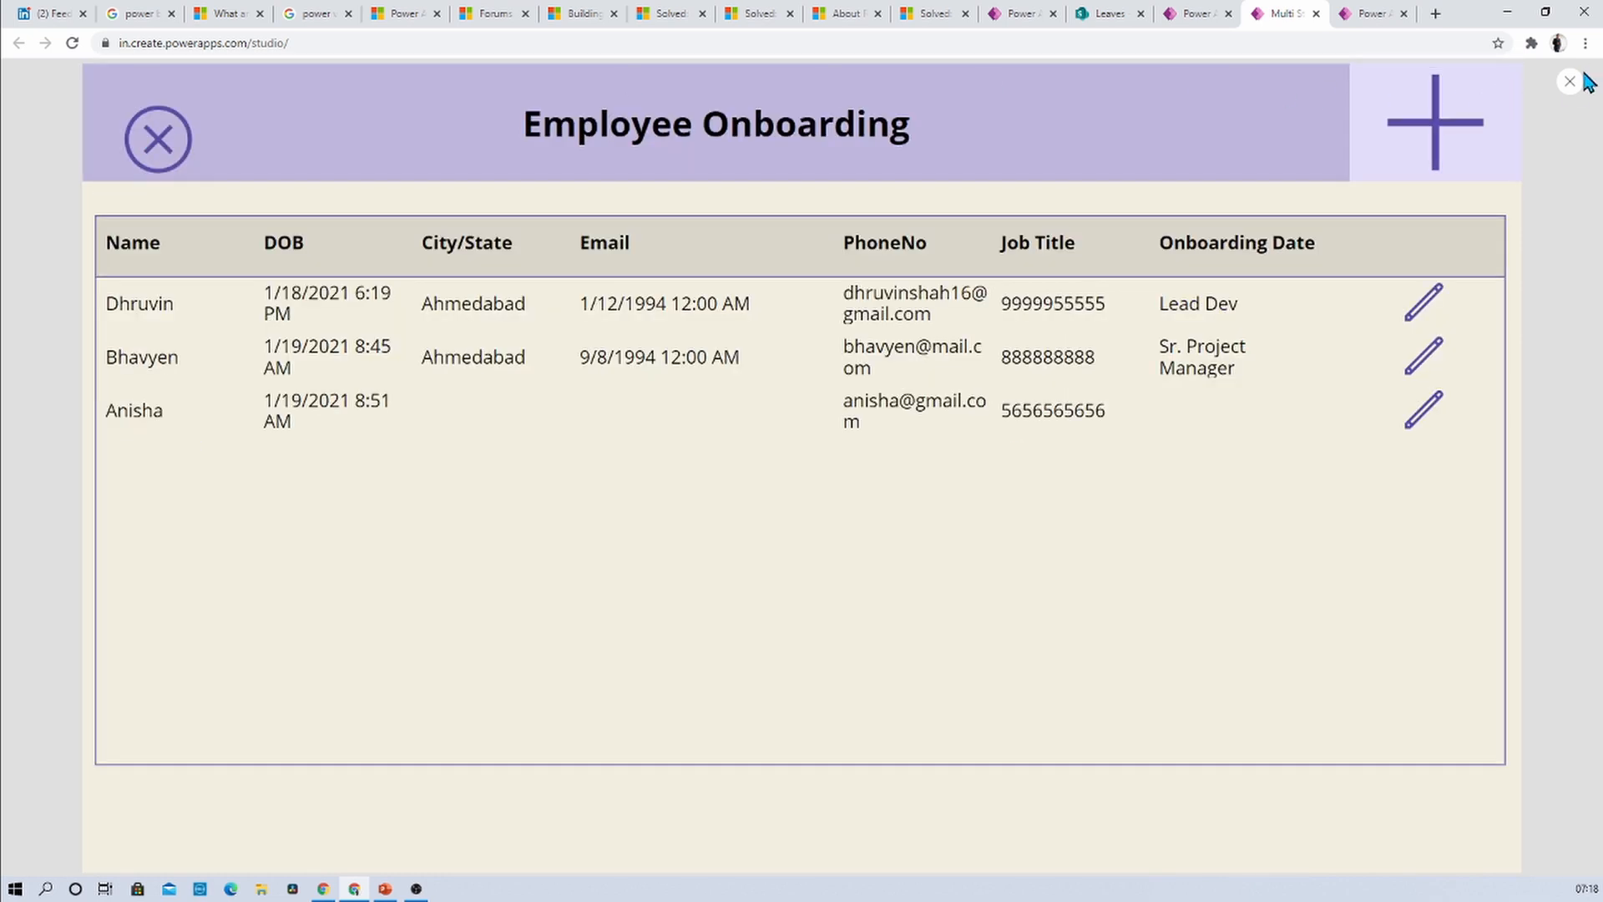
click(1570, 82)
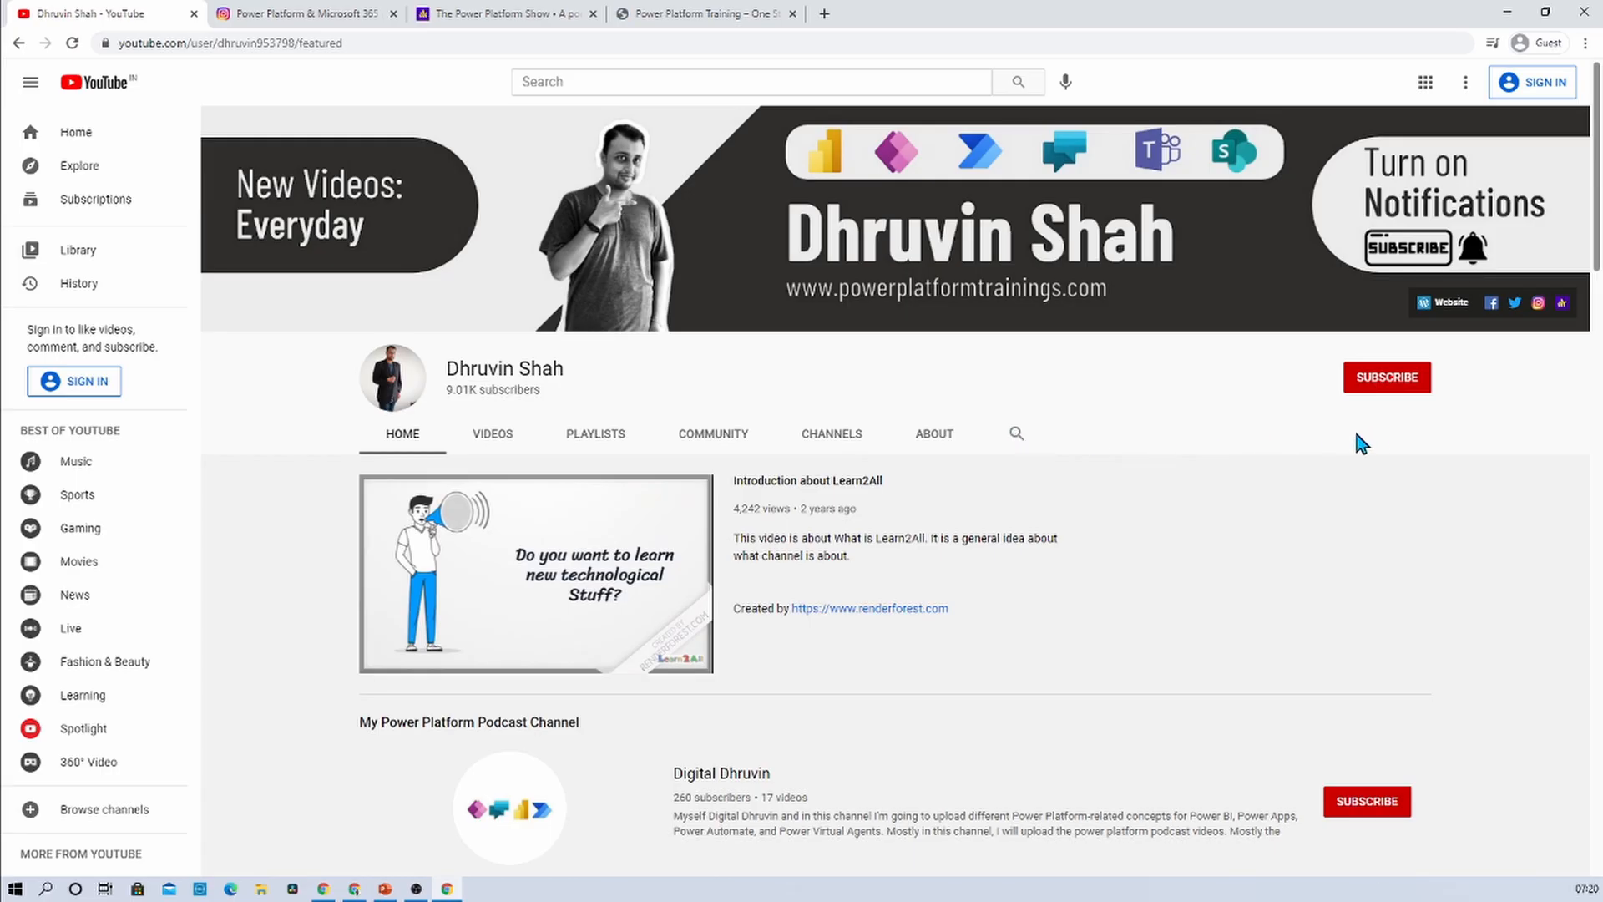
mouse_move(1399, 412)
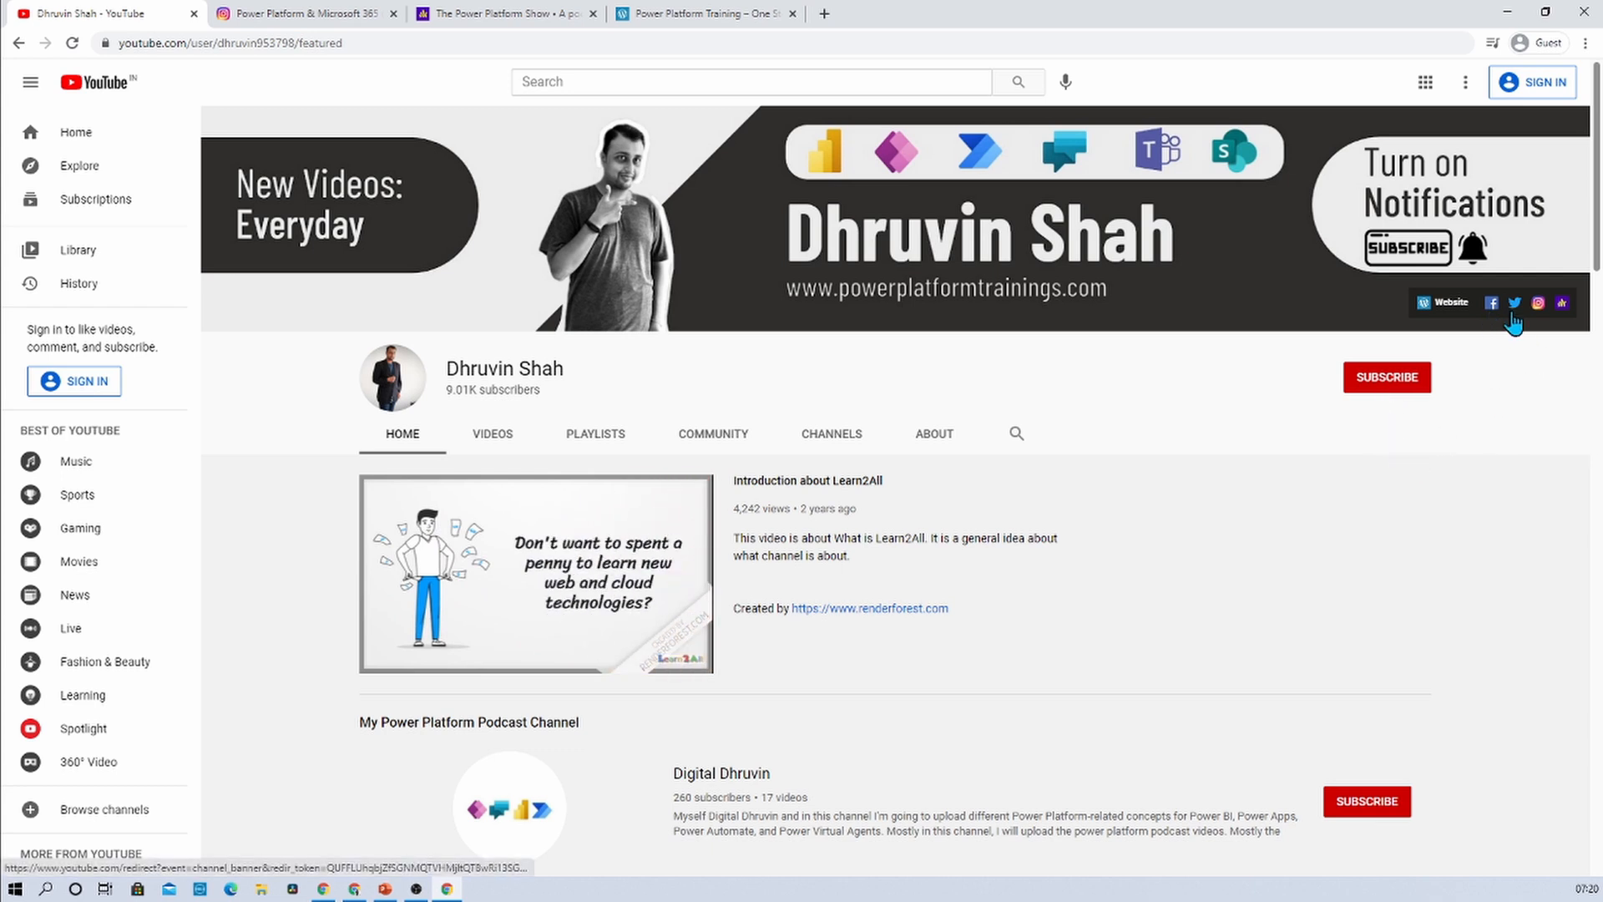
mouse_move(1531, 346)
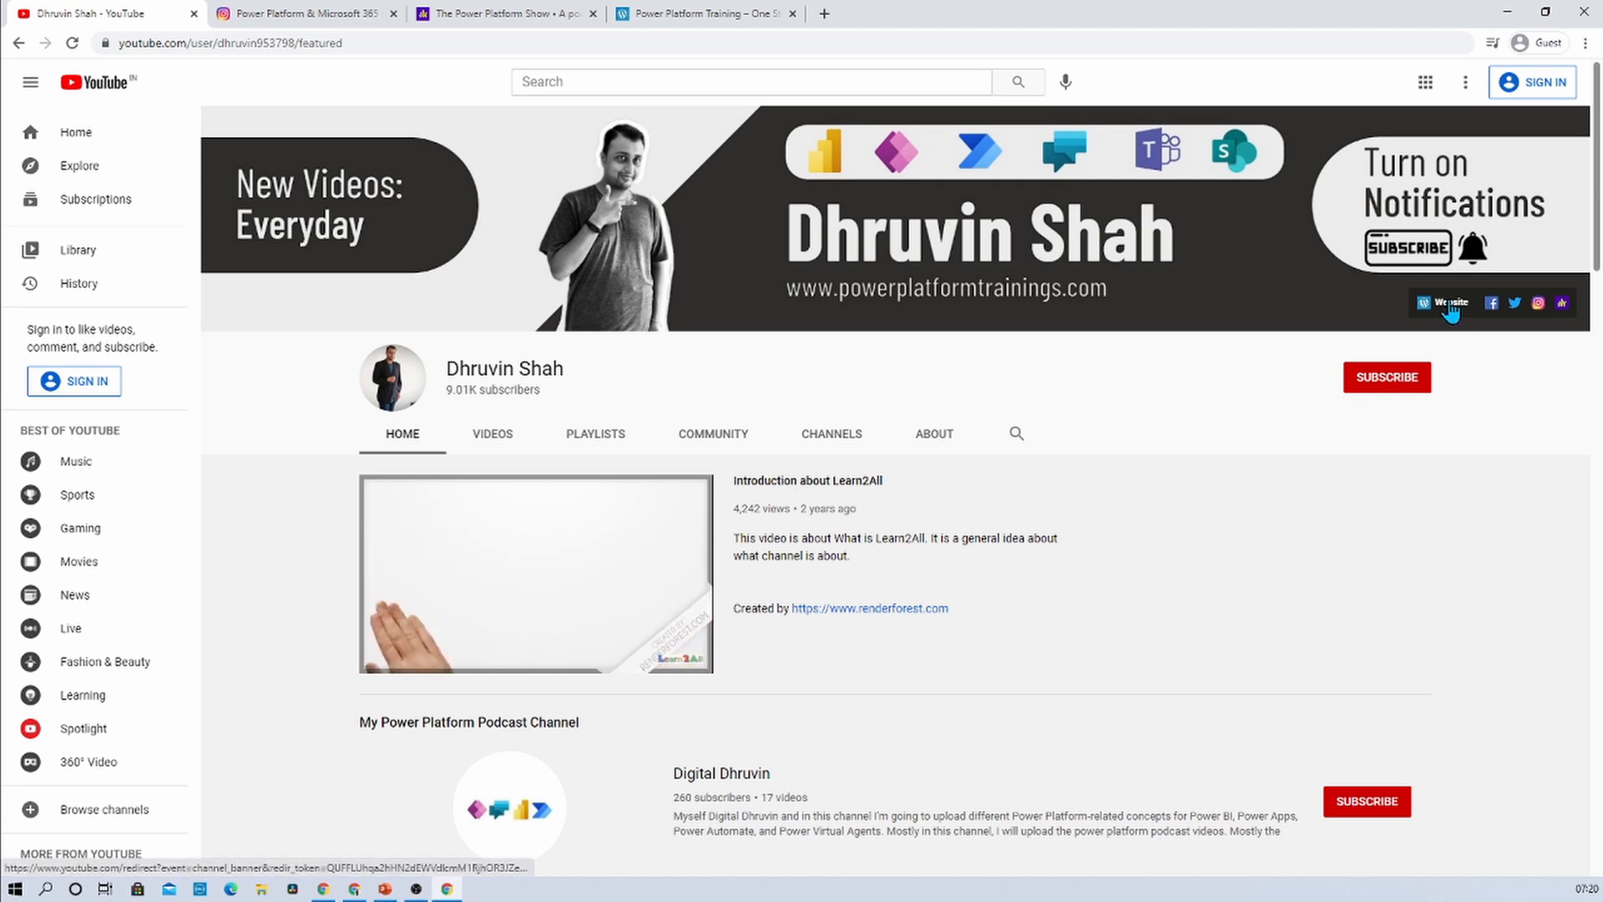
mouse_move(1445, 338)
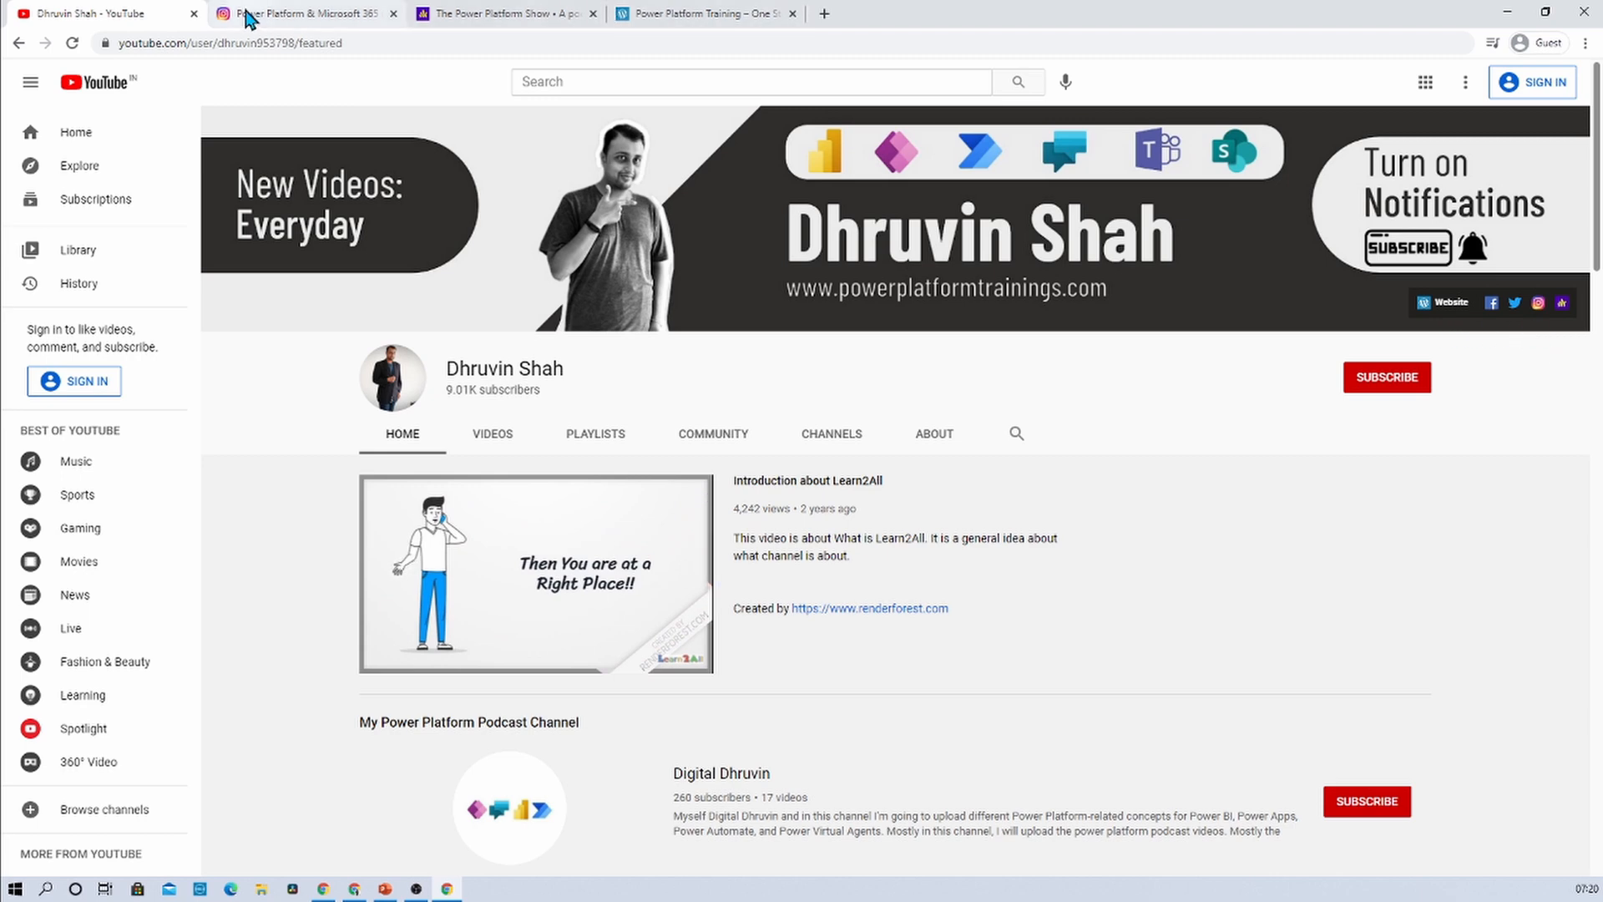
click(301, 14)
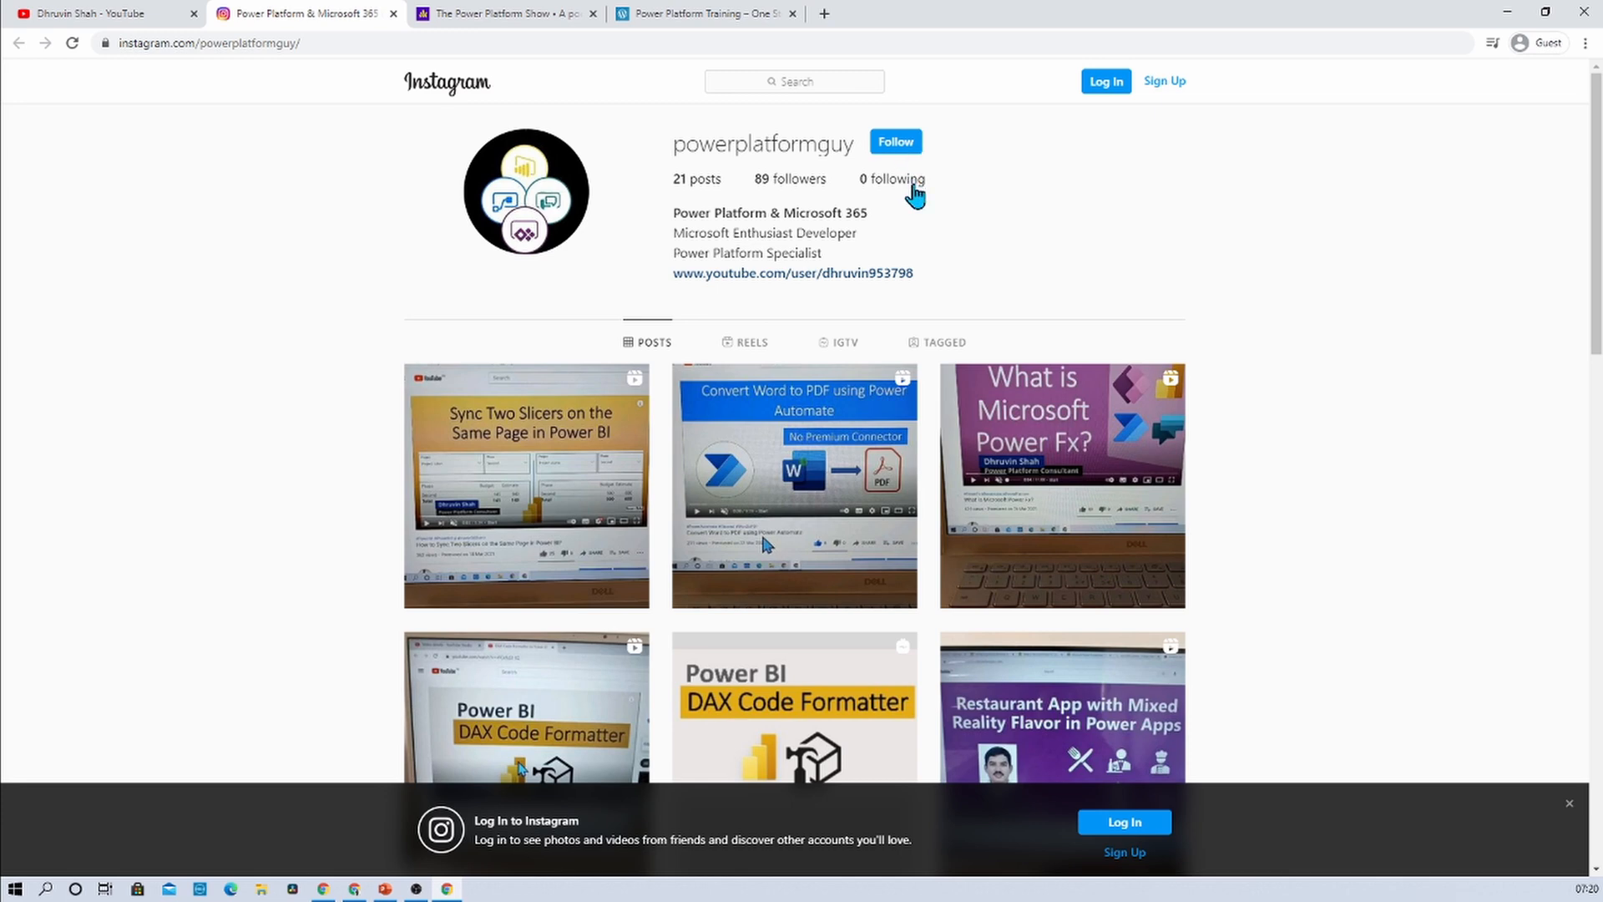
mouse_move(756, 347)
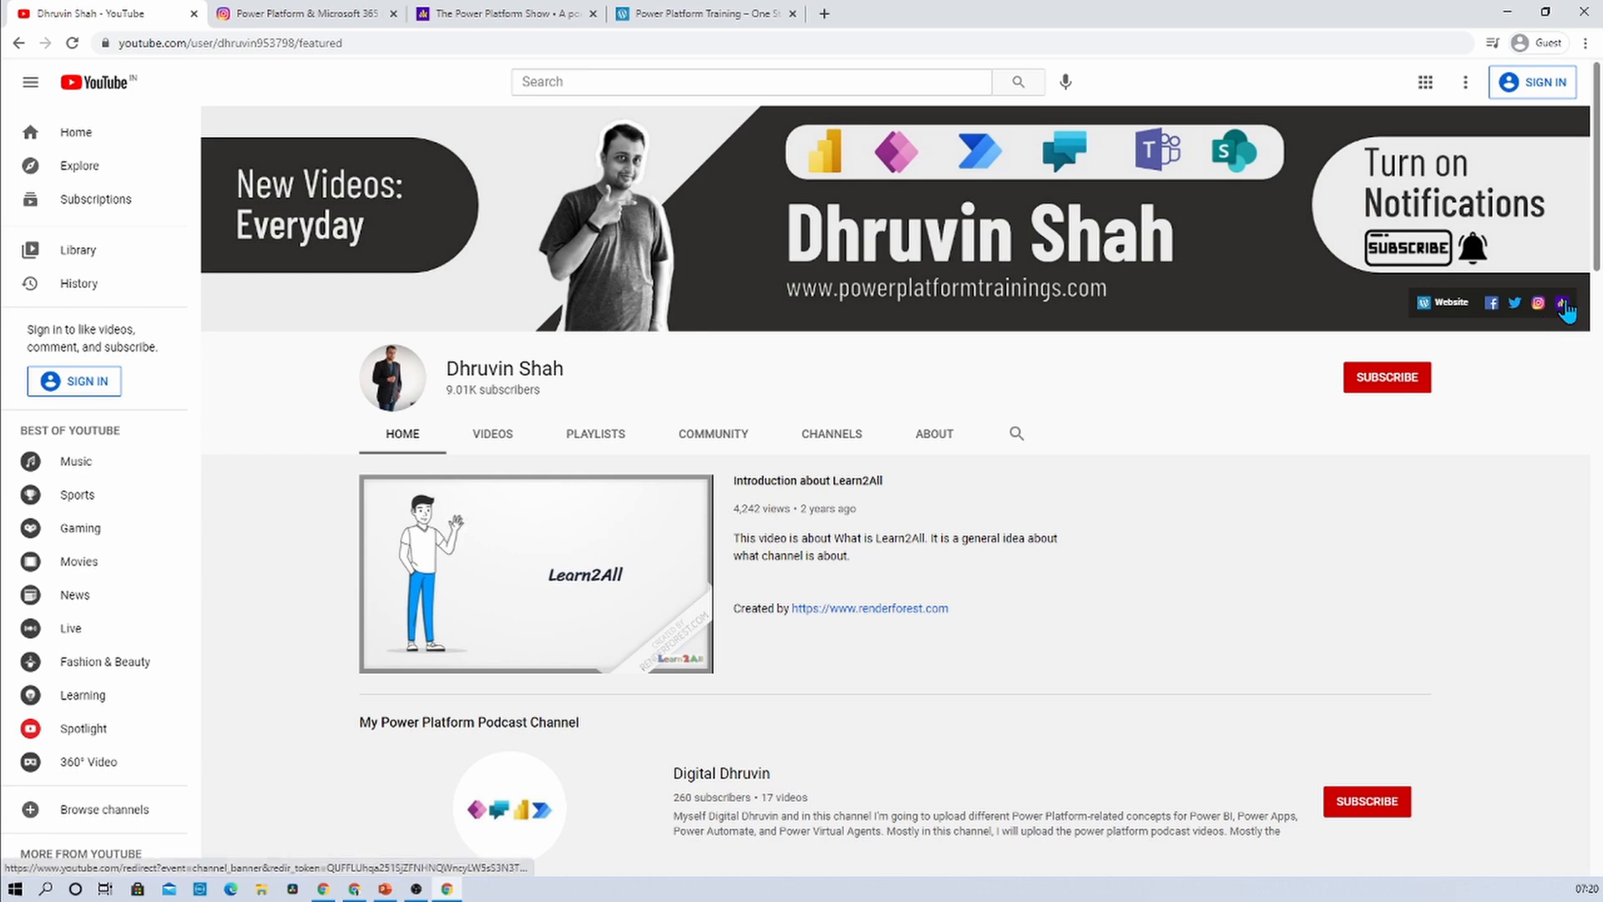
click(501, 13)
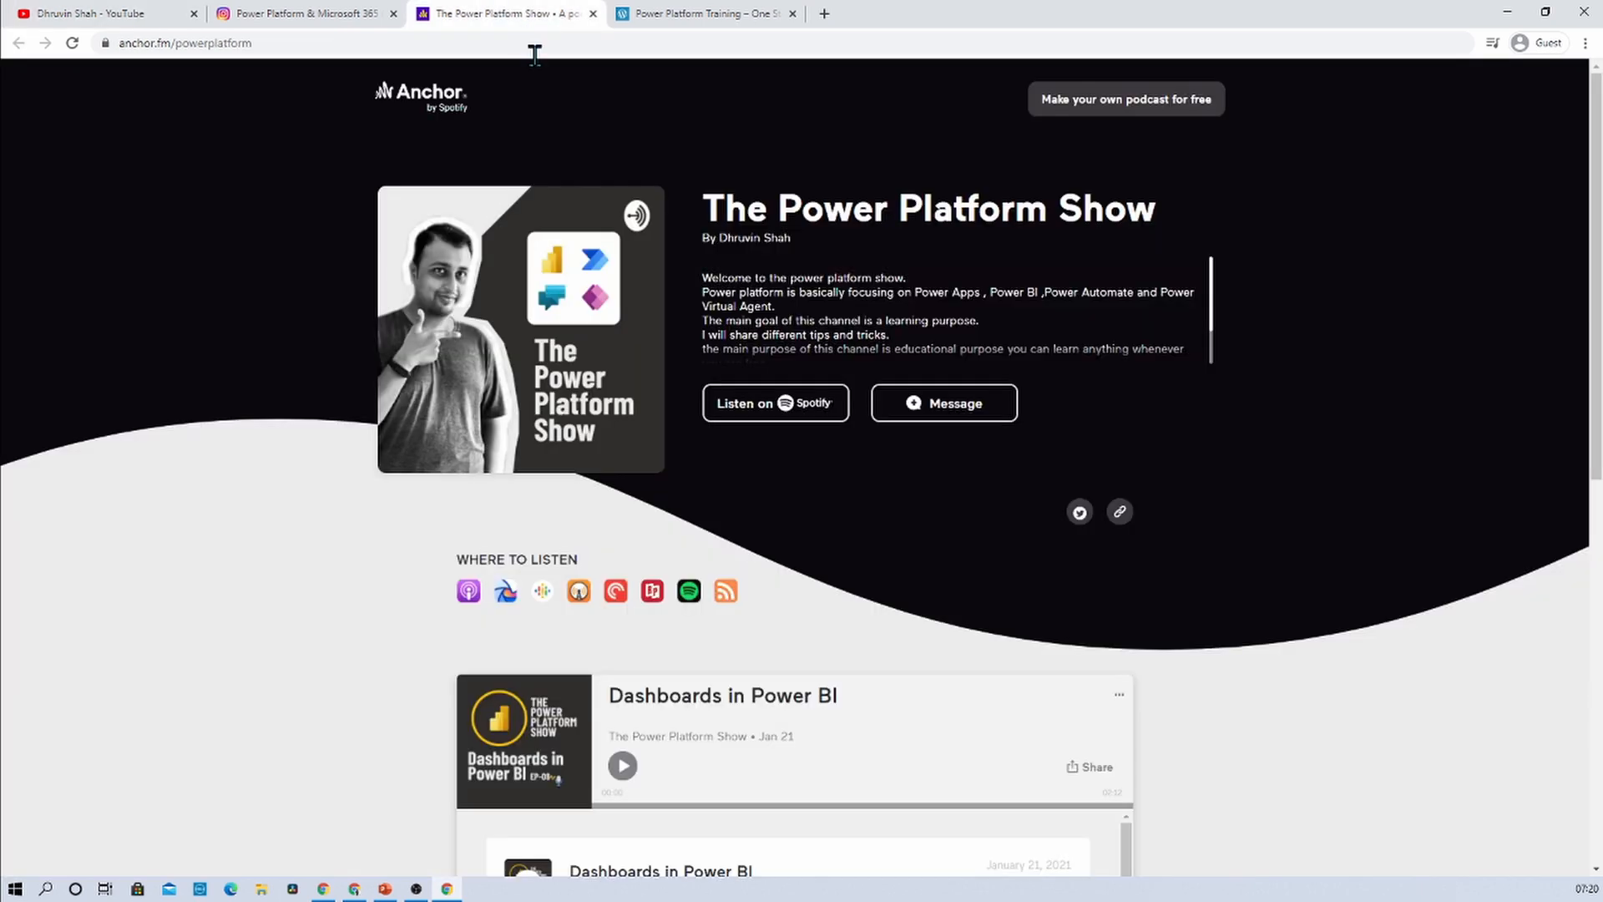
mouse_move(365, 650)
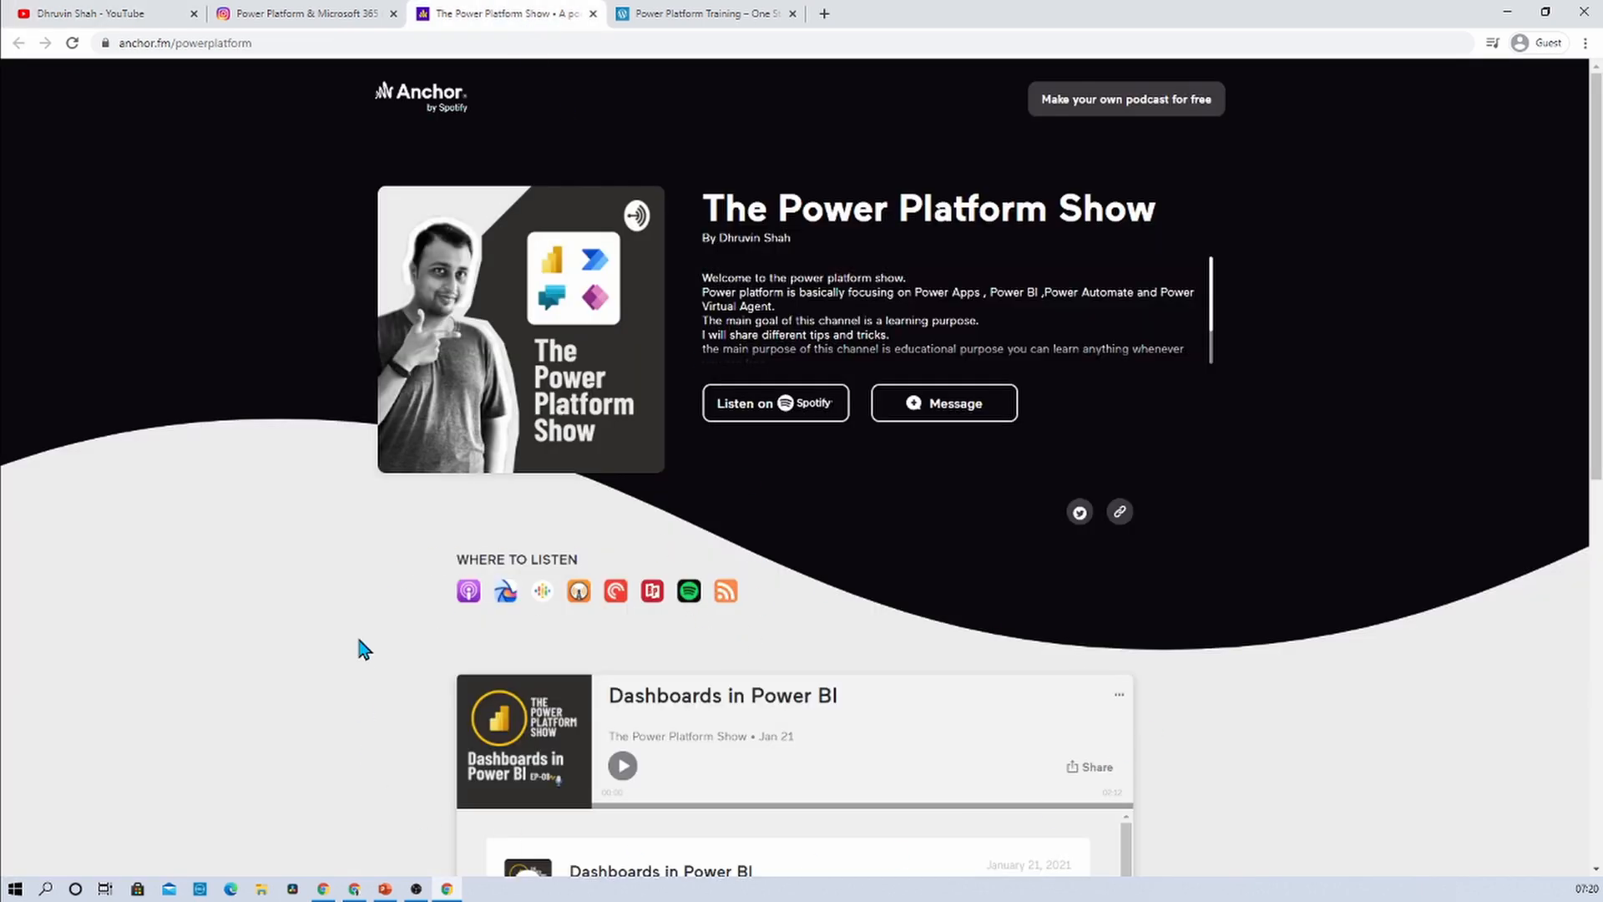
mouse_move(481, 685)
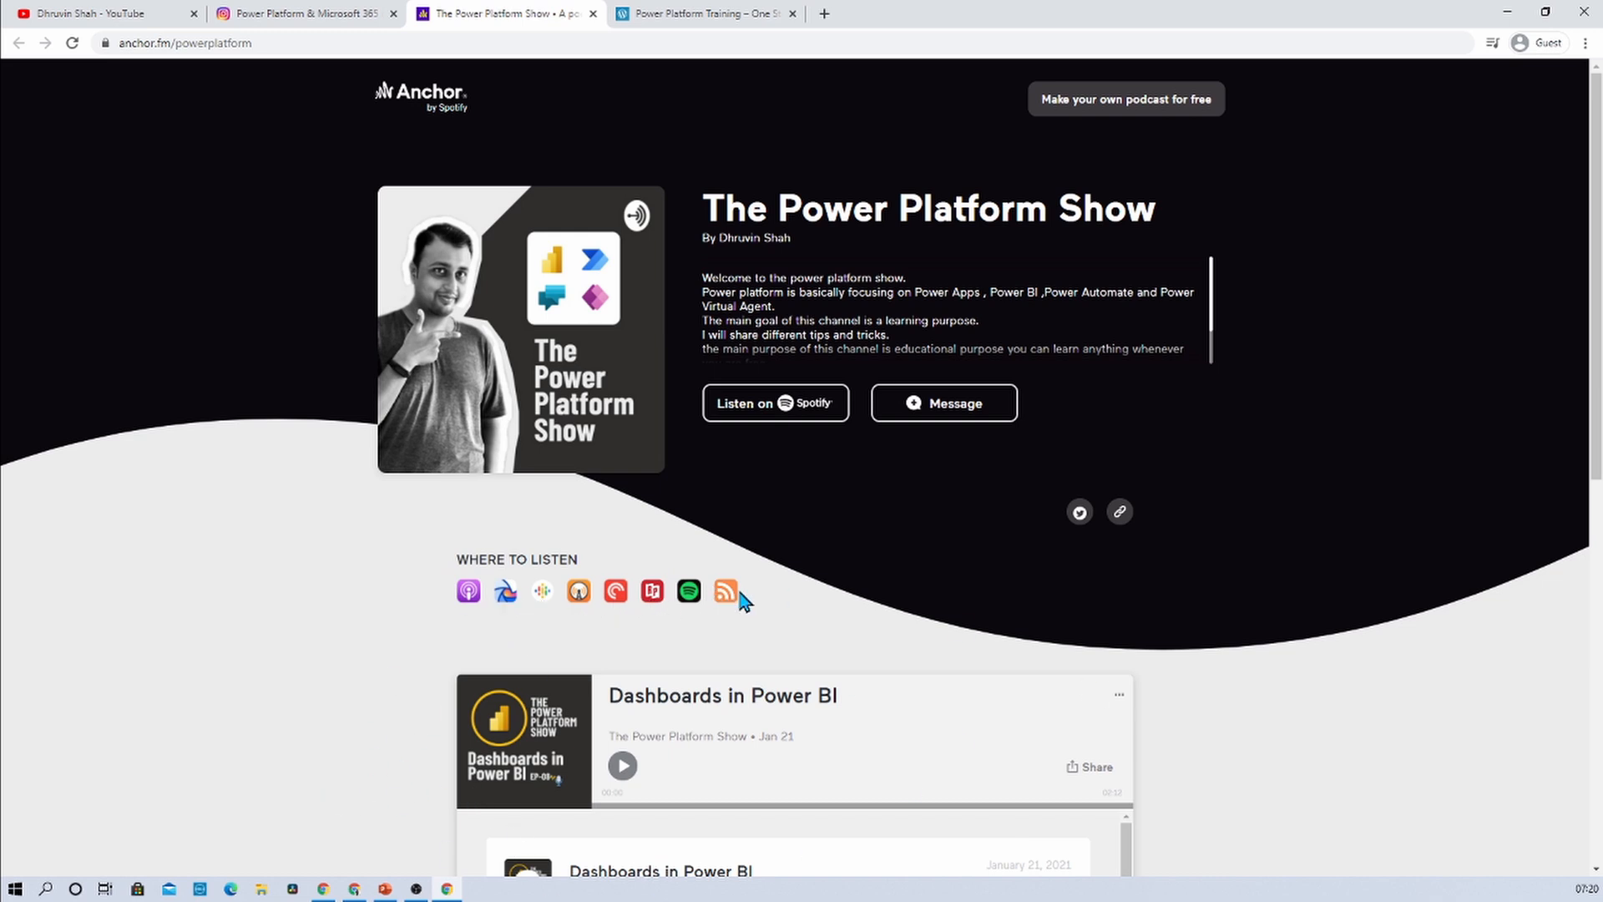
click(102, 13)
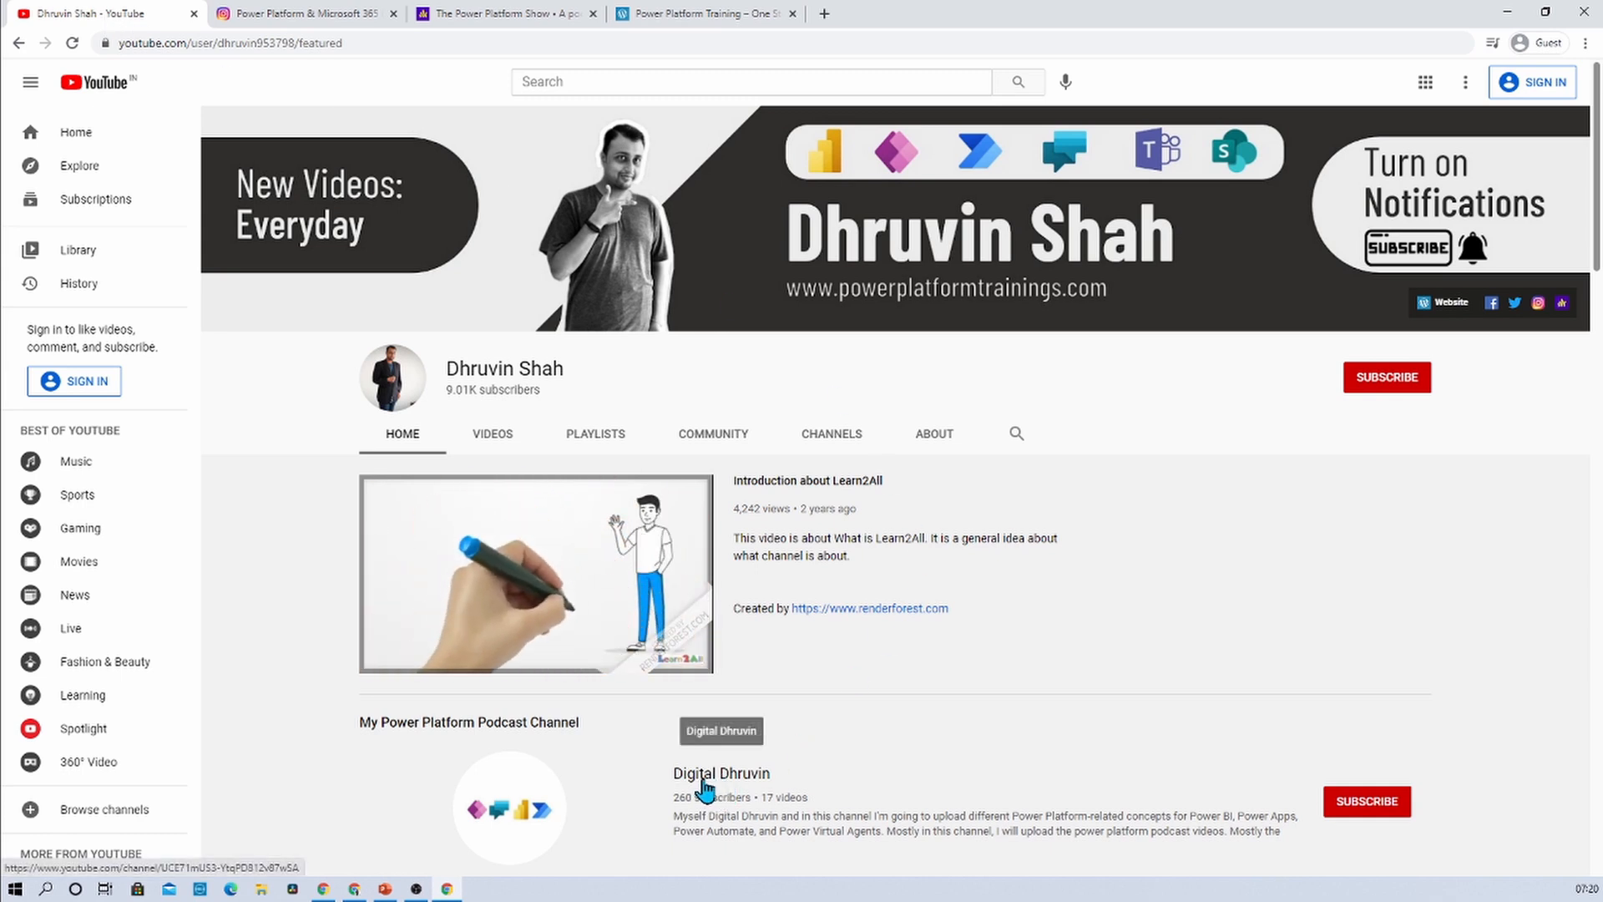
Open the Digital Dhruvin channel link in a new browser tab.
right_click(705, 782)
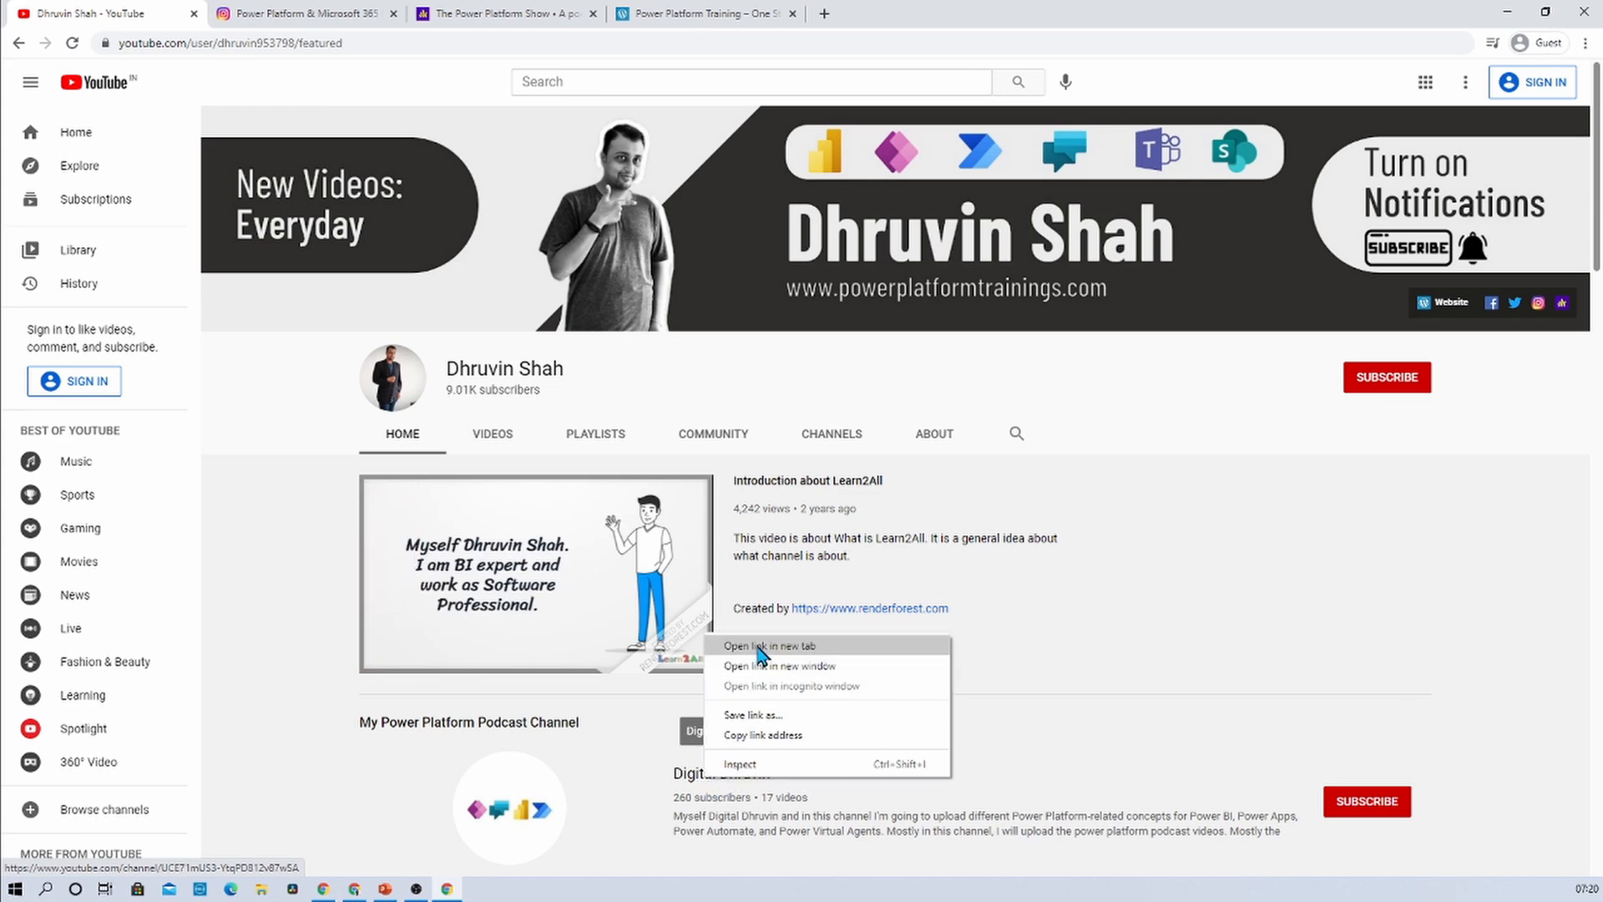
click(766, 645)
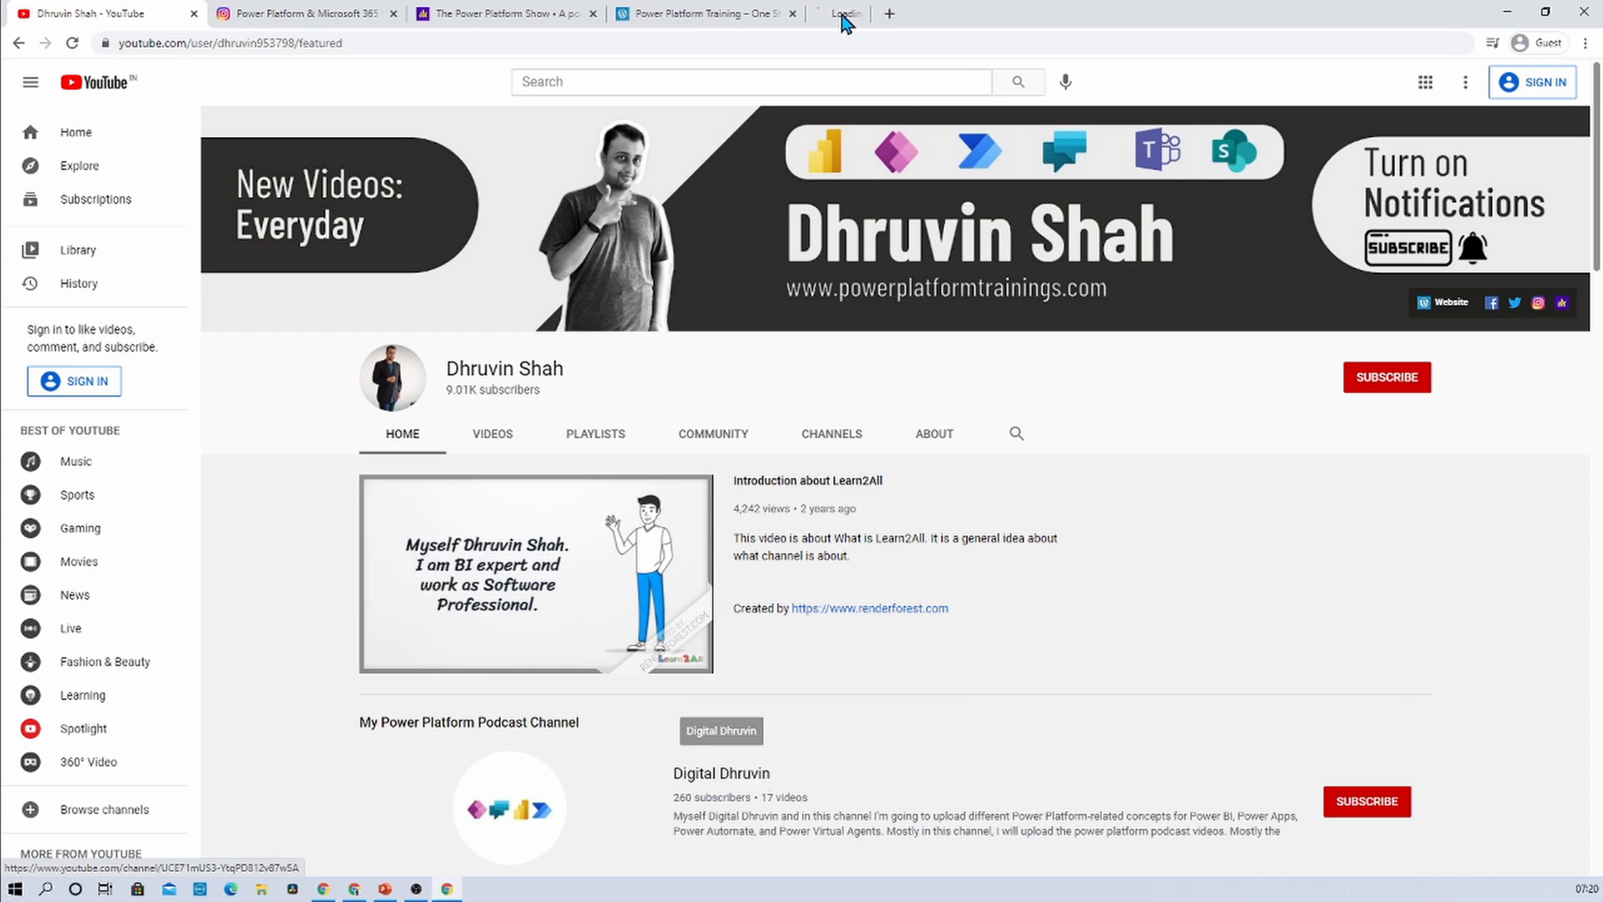